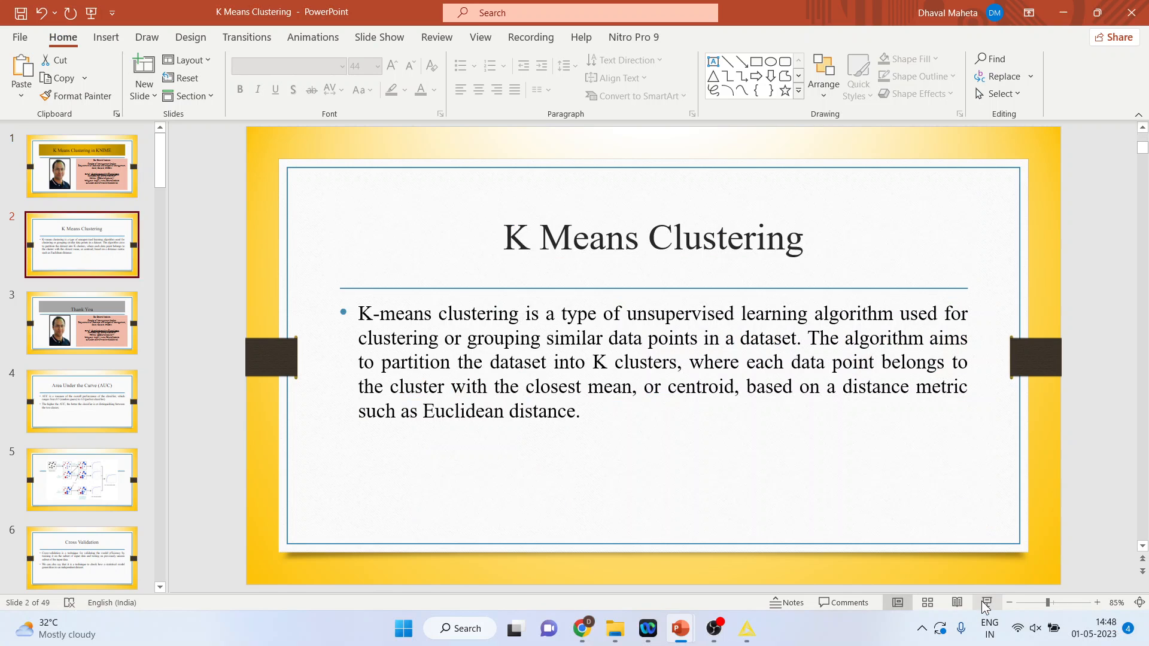
Step: Switch from the PowerPoint slide to the KNIME k-Means iris workflow
{"action": "left_click", "coordinate": [747, 629]}
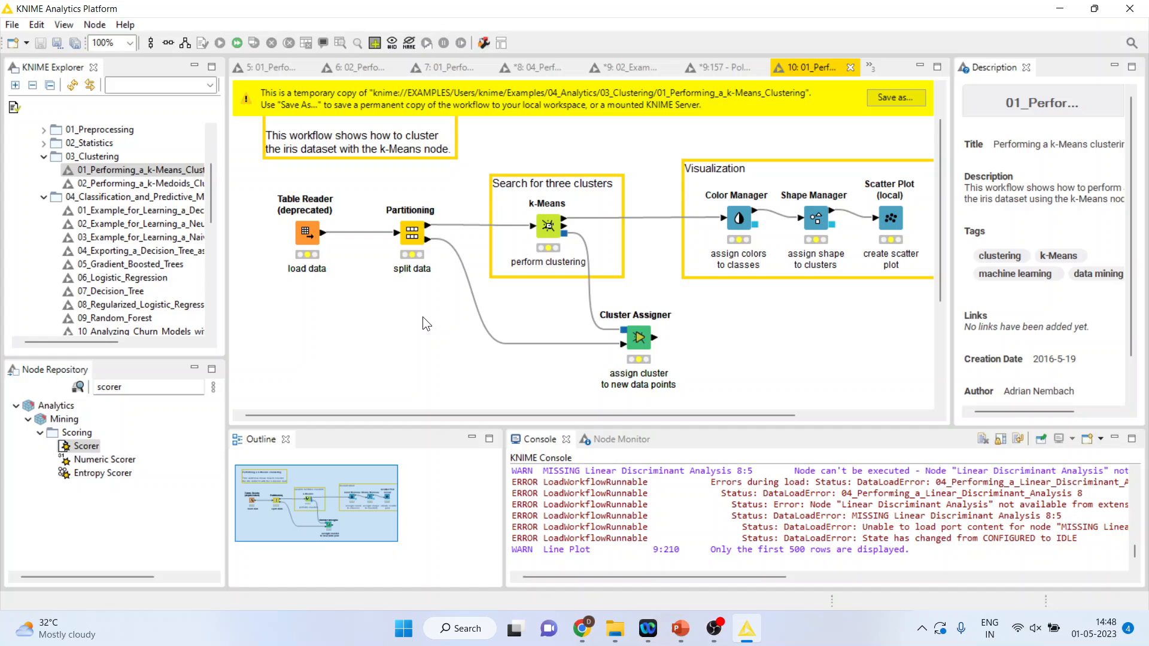
Step: Run the Table Reader node and review the 150-row, 5-column iris table, then close it
{"action": "left_click", "coordinate": [307, 232]}
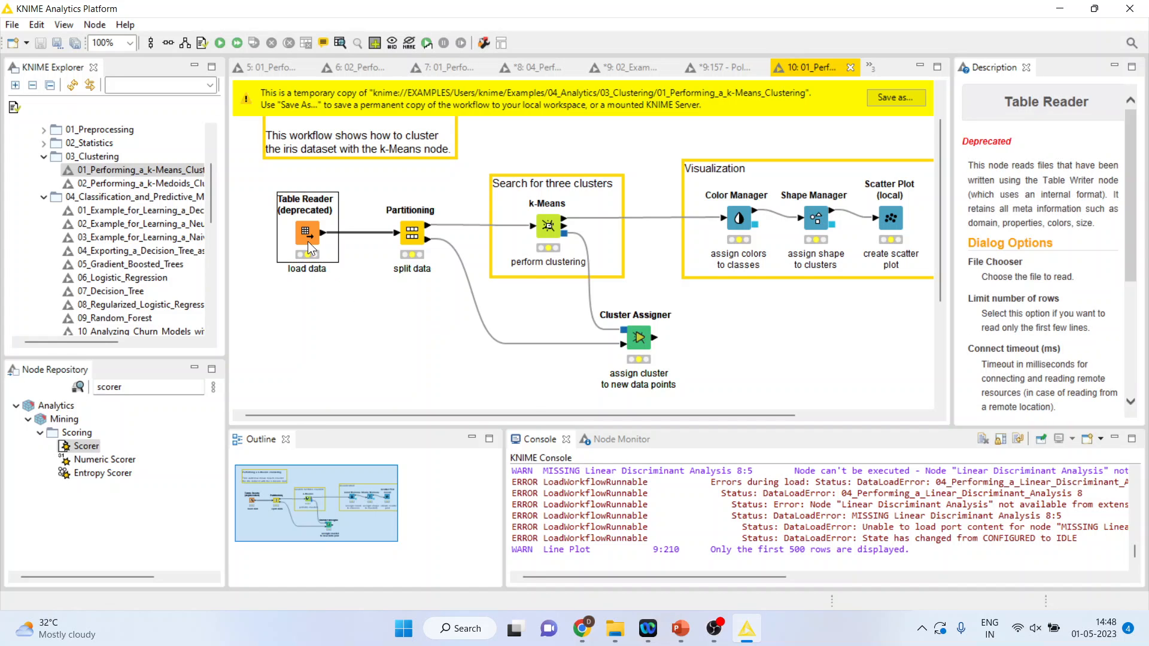
{"action": "double_click", "coordinate": [306, 232]}
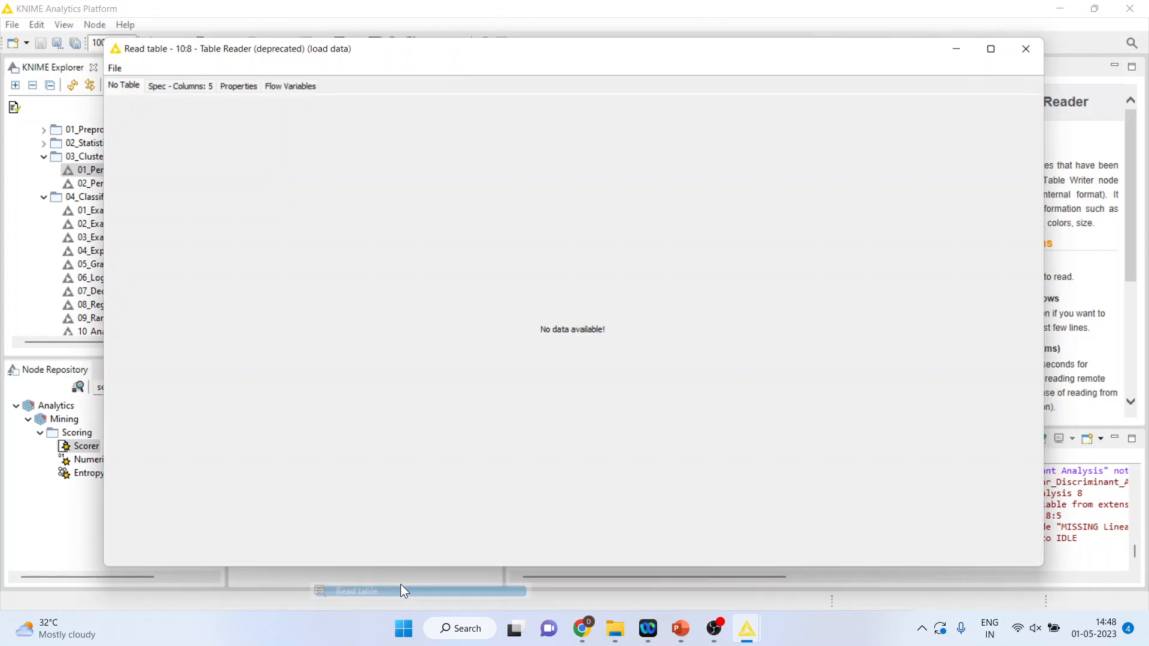
{"action": "left_click", "coordinate": [1026, 49]}
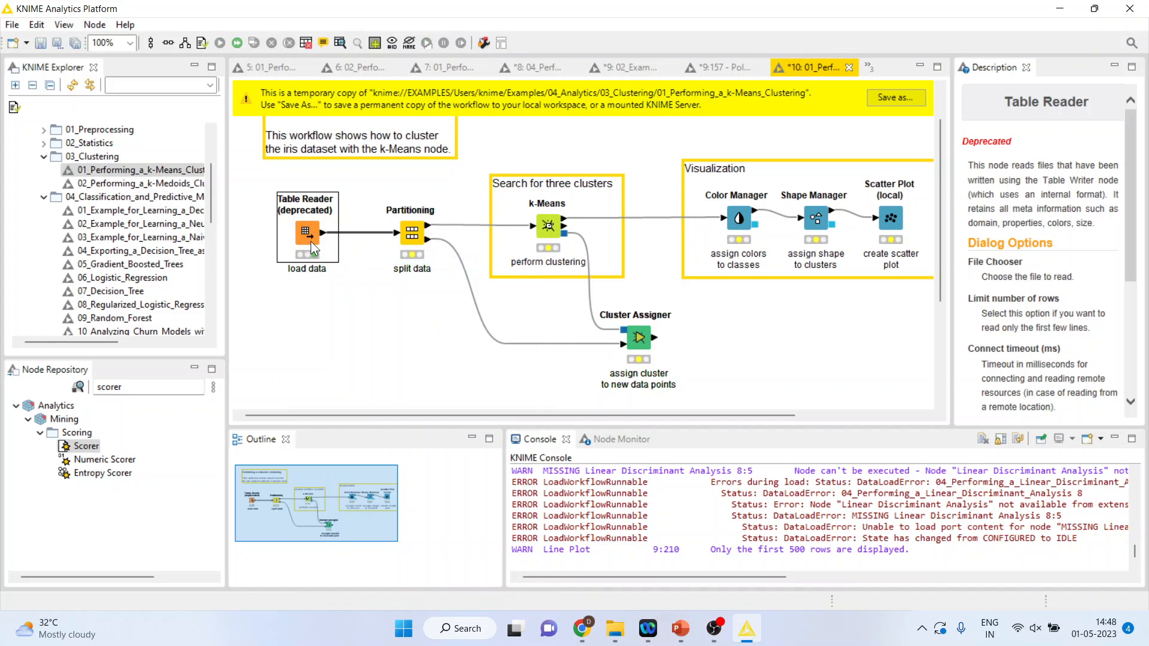
{"action": "double_click", "coordinate": [307, 232]}
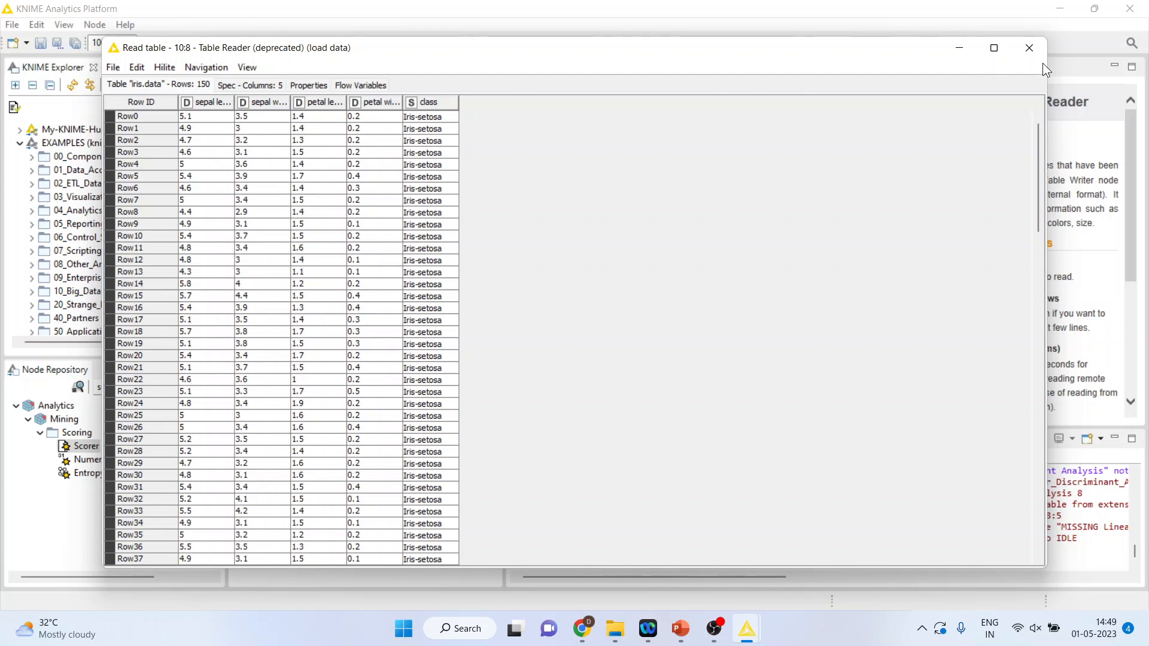
{"action": "left_click", "coordinate": [1029, 48]}
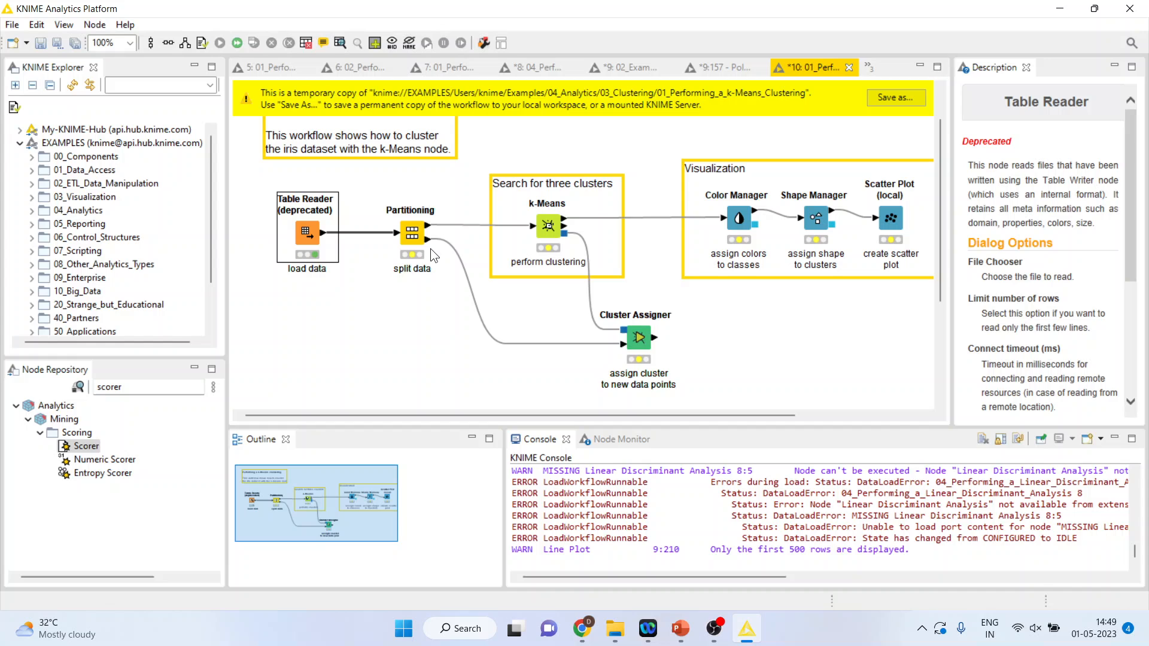
Step: Adjust the Partitioning node's Relative[%] split from 95 to about 80 and confirm with OK
{"action": "left_click", "coordinate": [410, 232]}
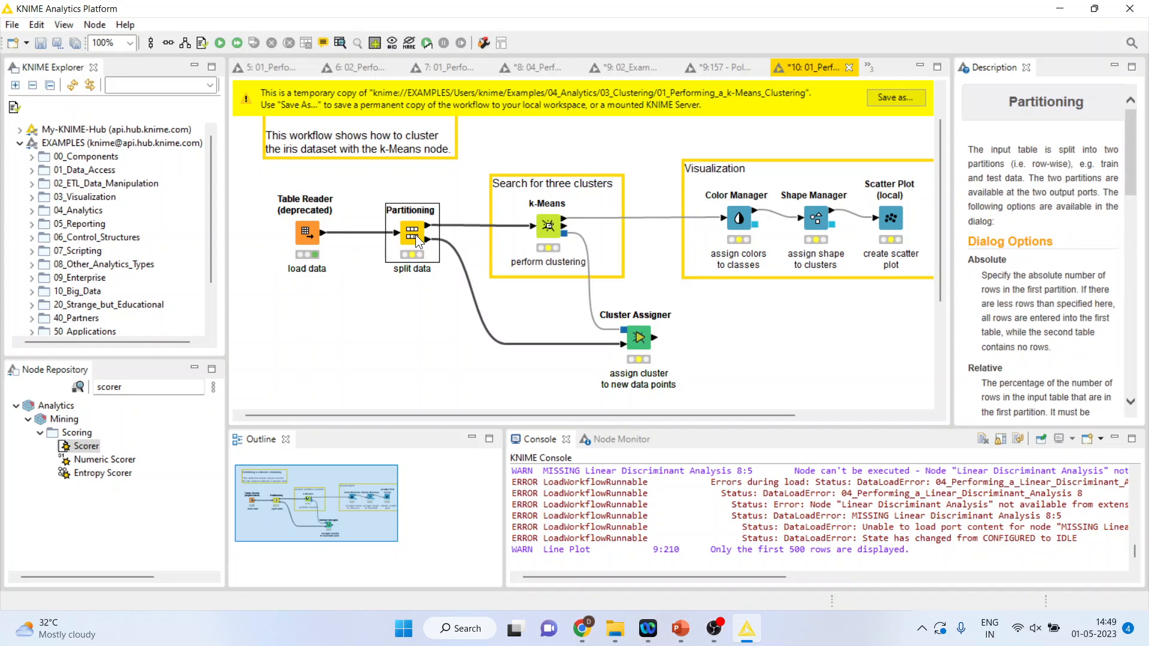
{"action": "double_click", "coordinate": [412, 231]}
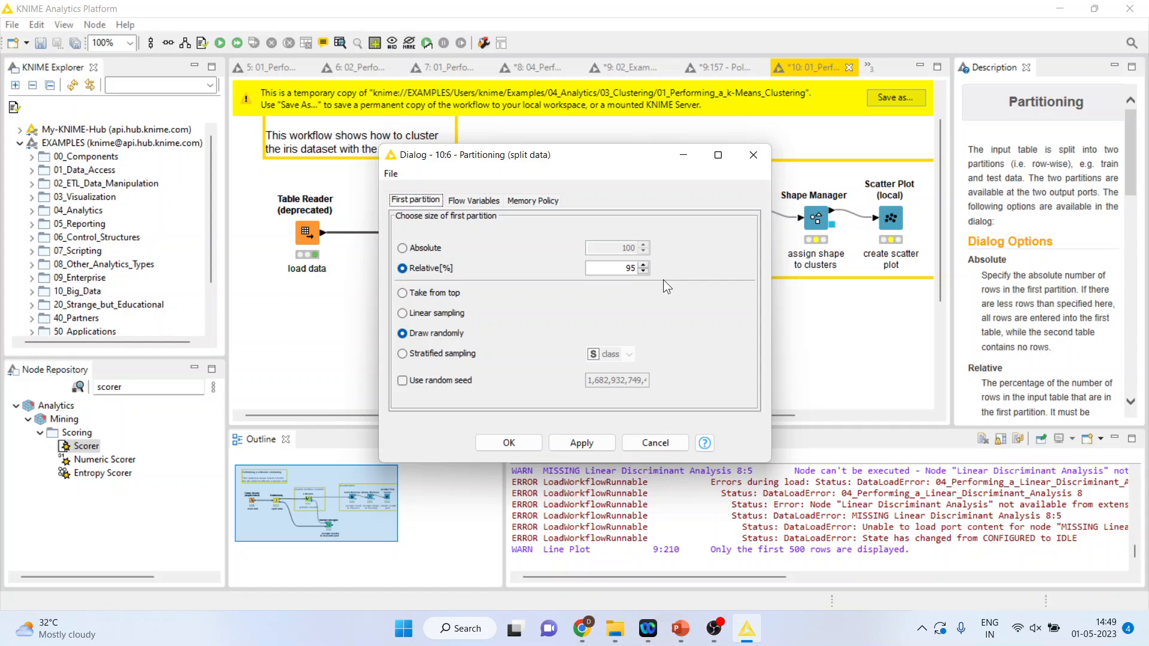
{"action": "mouse_move", "coordinate": [658, 280]}
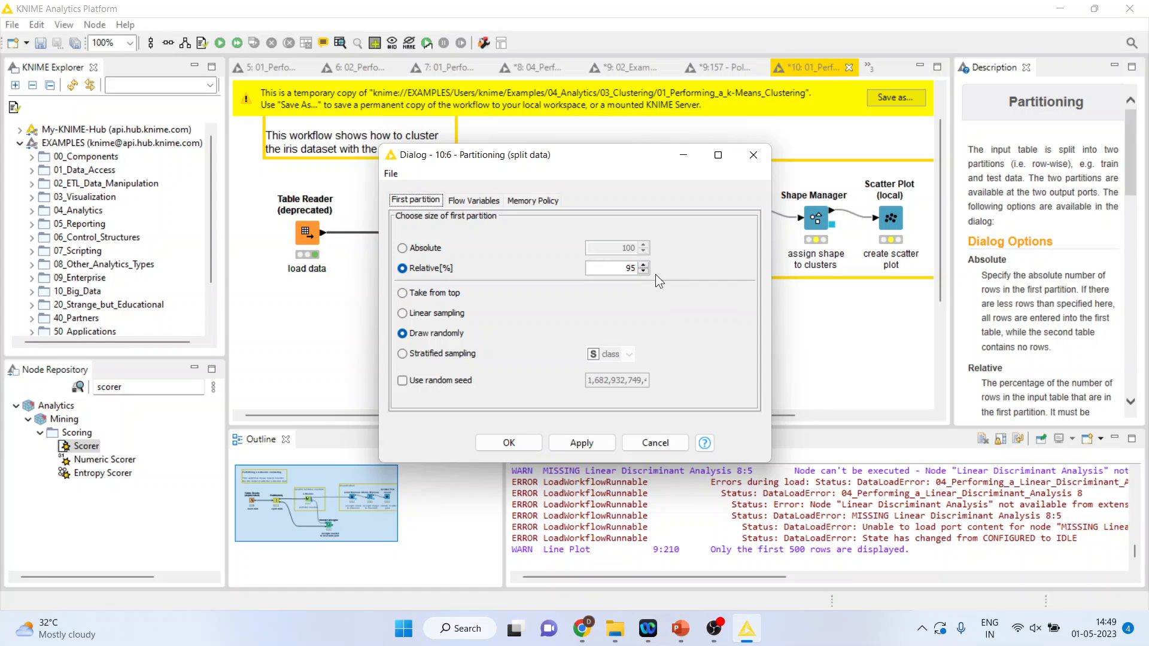
{"action": "left_click", "coordinate": [642, 265]}
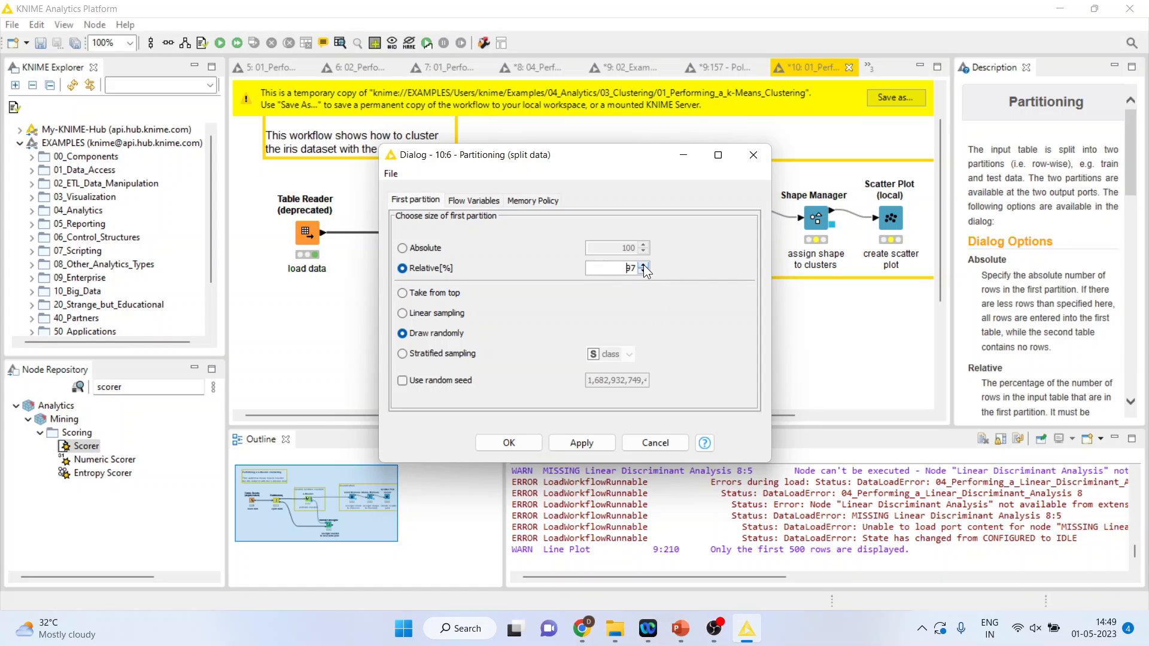
{"action": "left_click", "coordinate": [643, 273]}
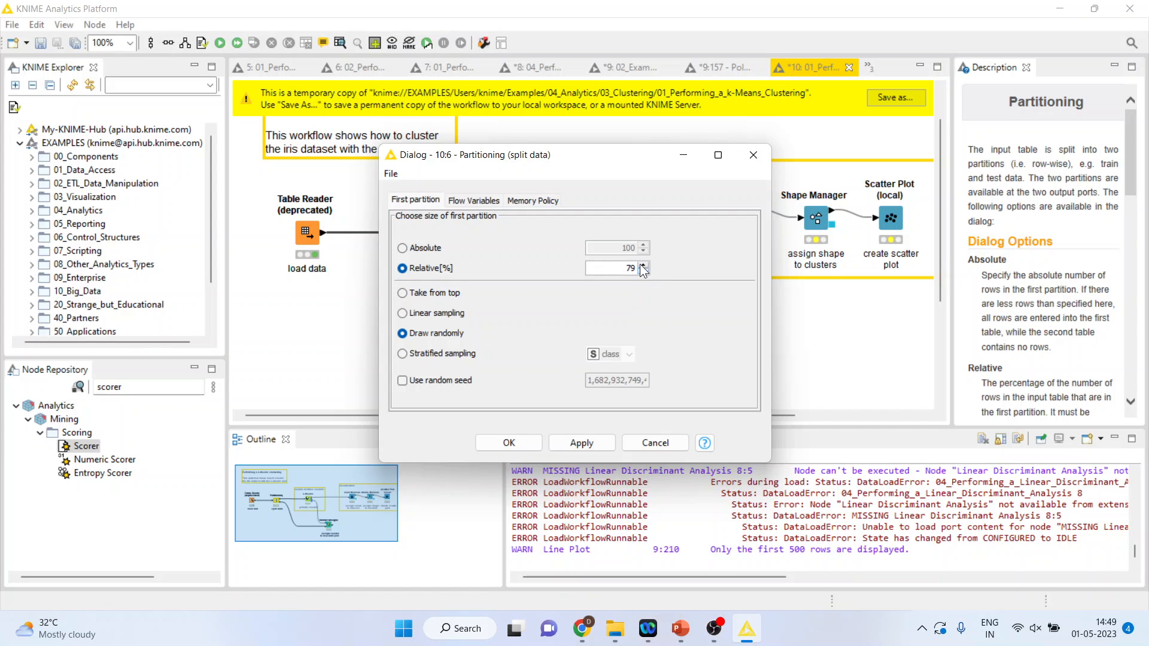
{"action": "left_click", "coordinate": [643, 263]}
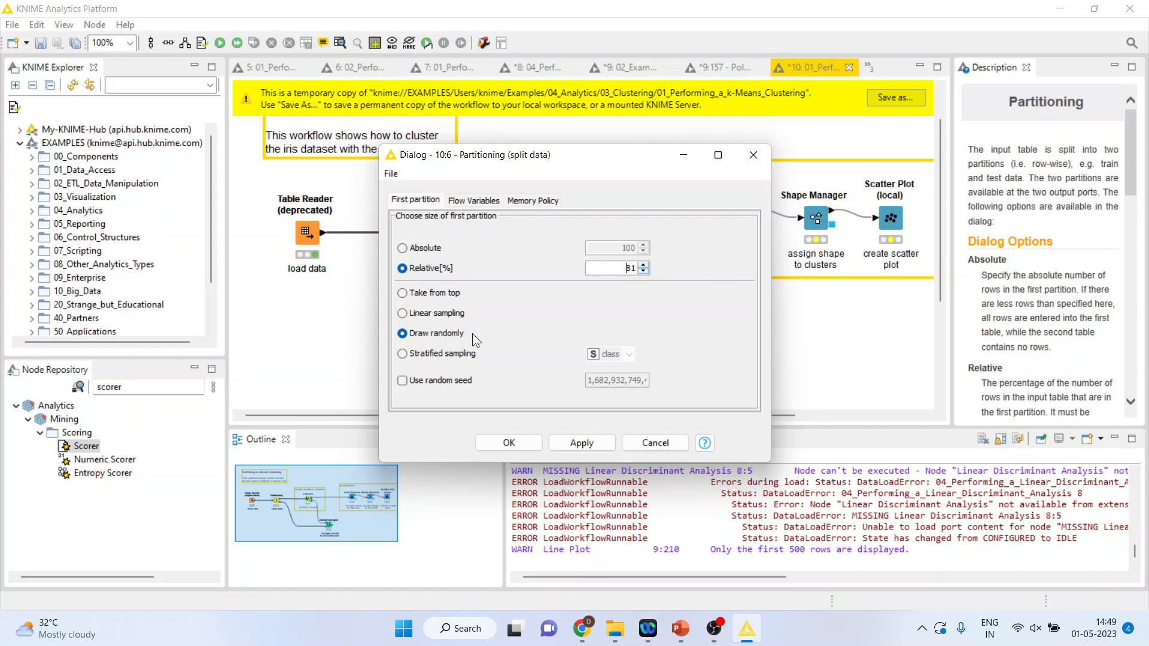
{"action": "left_click", "coordinate": [402, 353]}
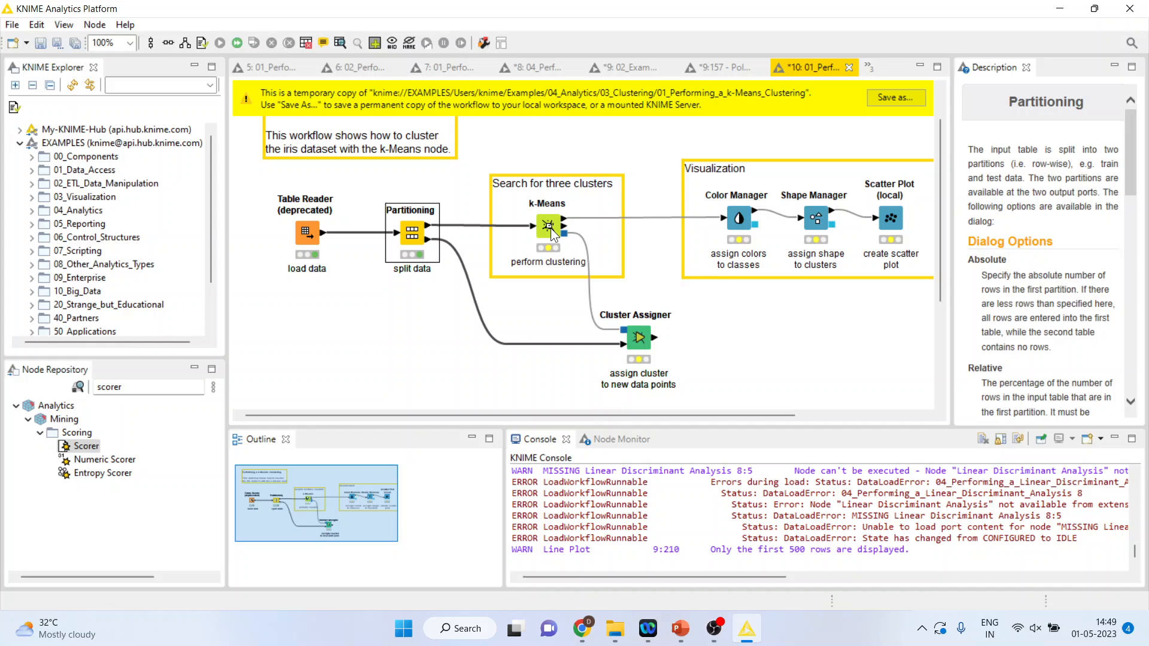
Step: Show the k-Means node's Cluster View listing three clusters covering 30, 50 and 41 rows
{"action": "left_click", "coordinate": [546, 228]}
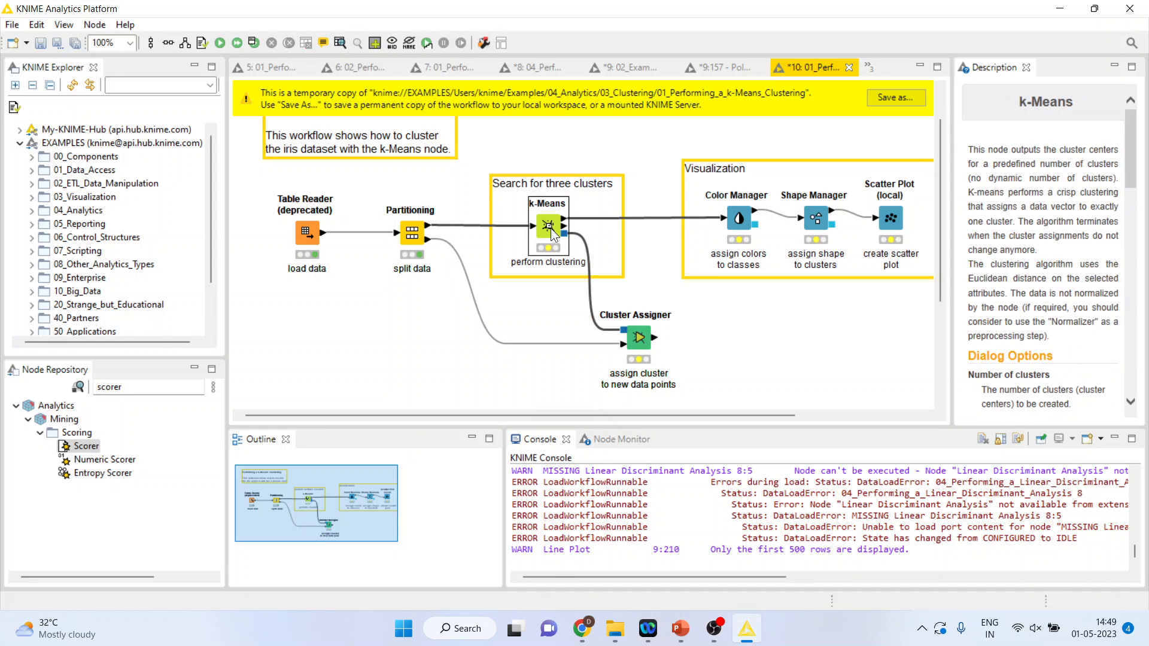
{"action": "right_click", "coordinate": [548, 227]}
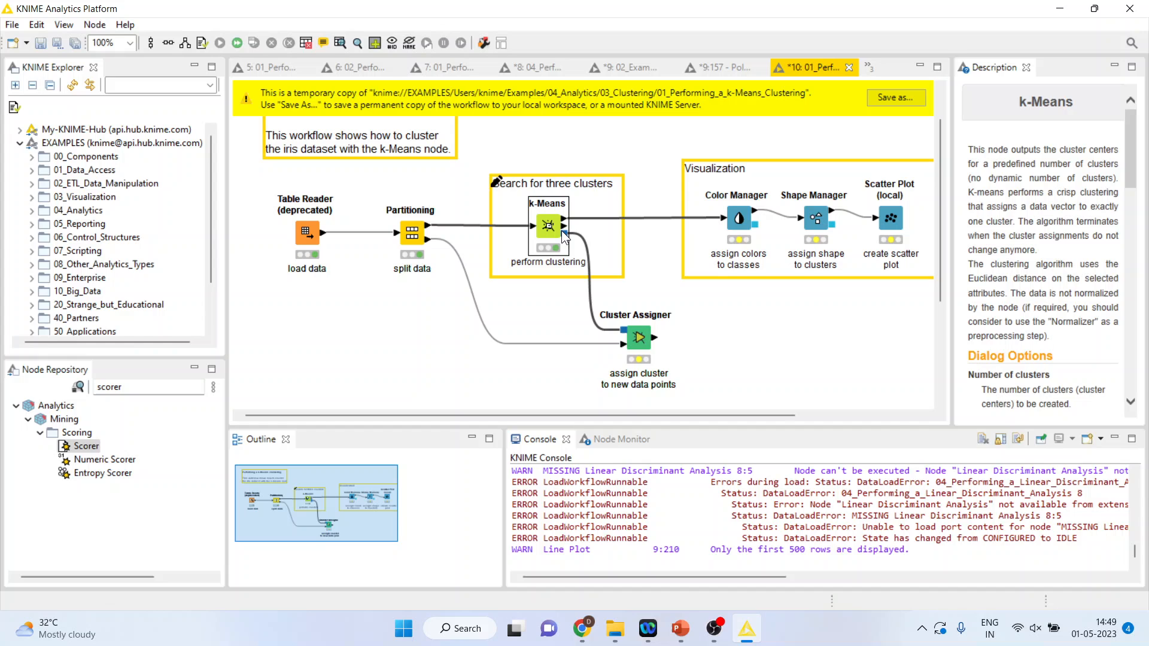
{"action": "right_click", "coordinate": [547, 225]}
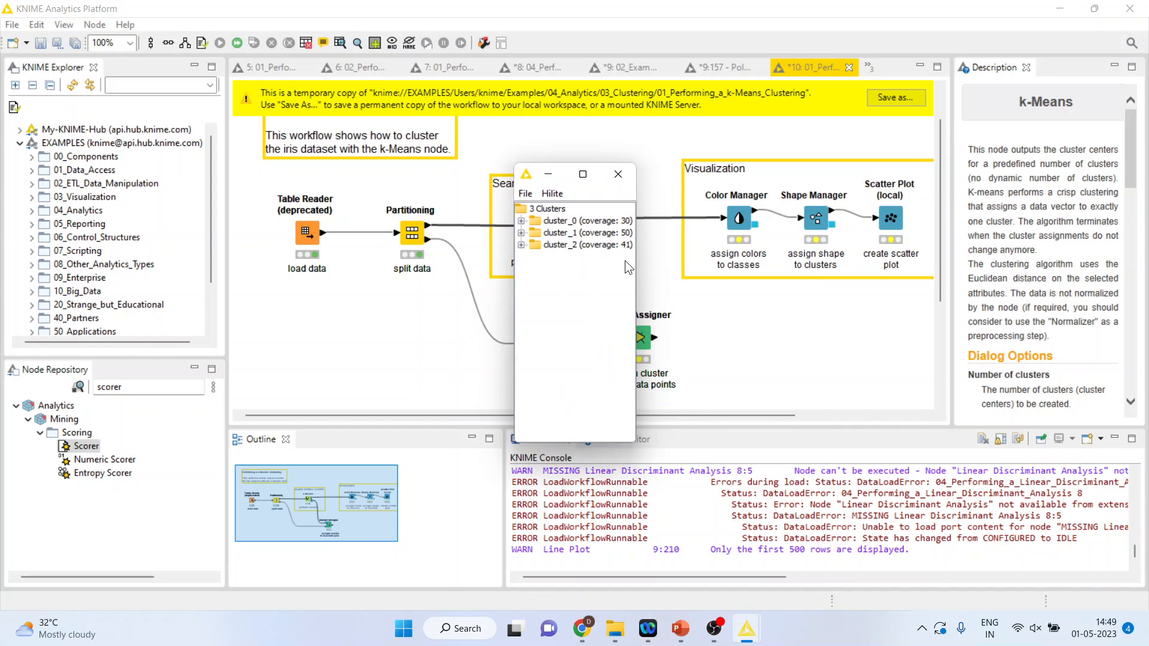
Step: Maximize the Cluster View and expand cluster_0, cluster_1 and cluster_2 to show their four centre measurements
{"action": "left_click", "coordinate": [583, 174]}
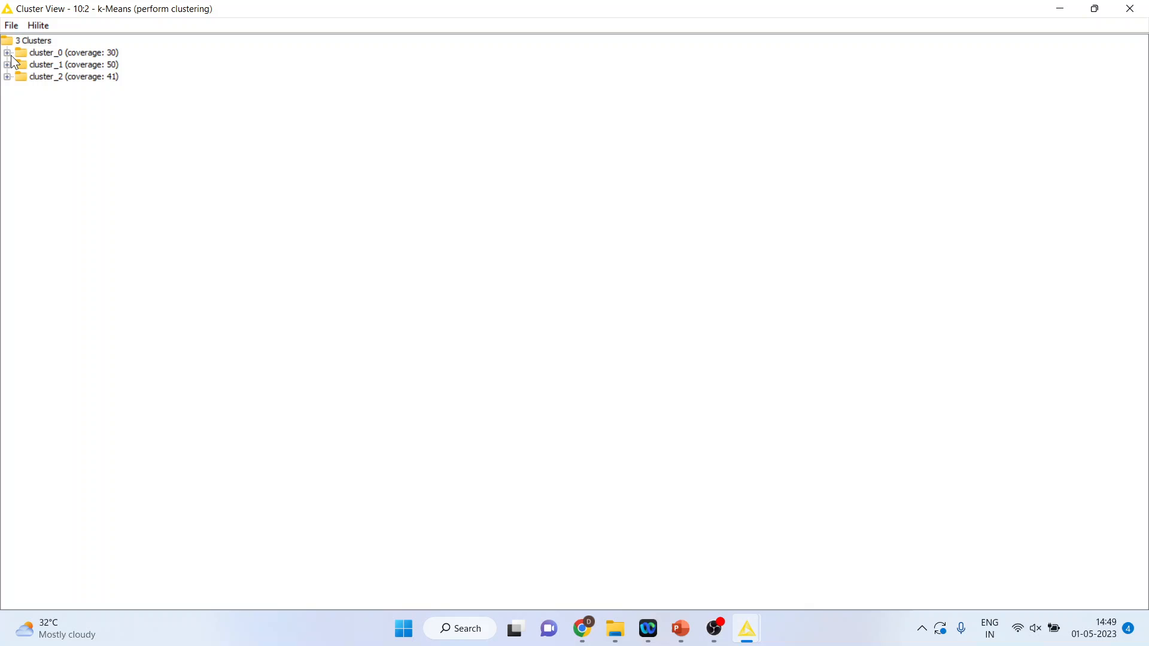
{"action": "left_click", "coordinate": [13, 53]}
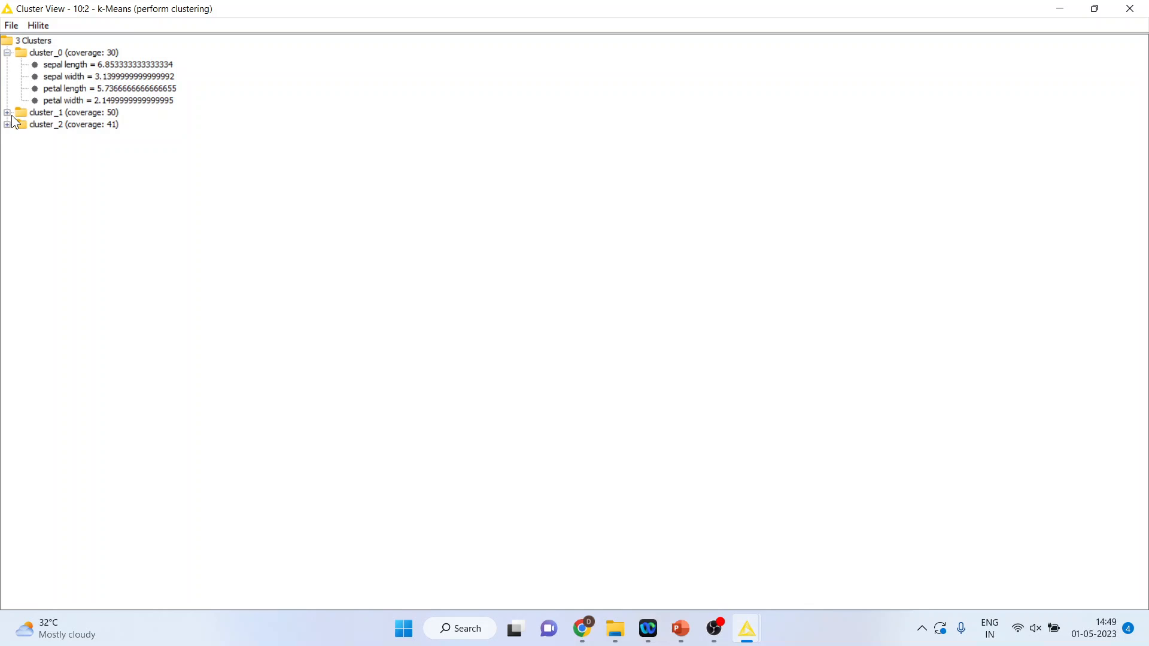
{"action": "left_click", "coordinate": [7, 112]}
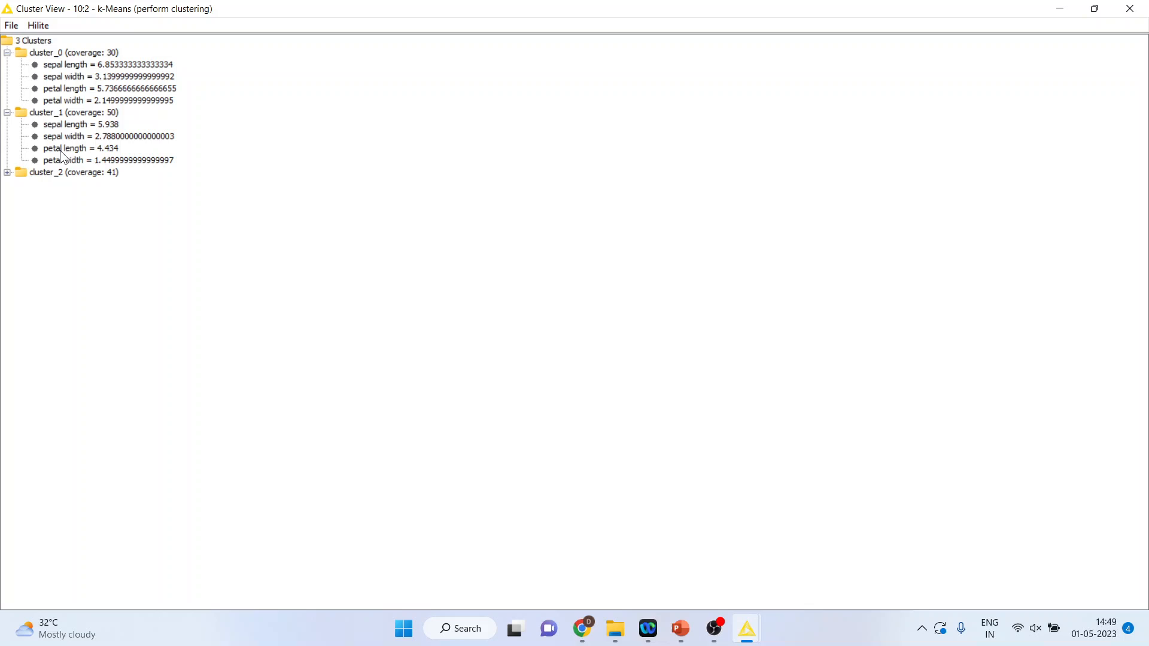
{"action": "mouse_move", "coordinate": [110, 149]}
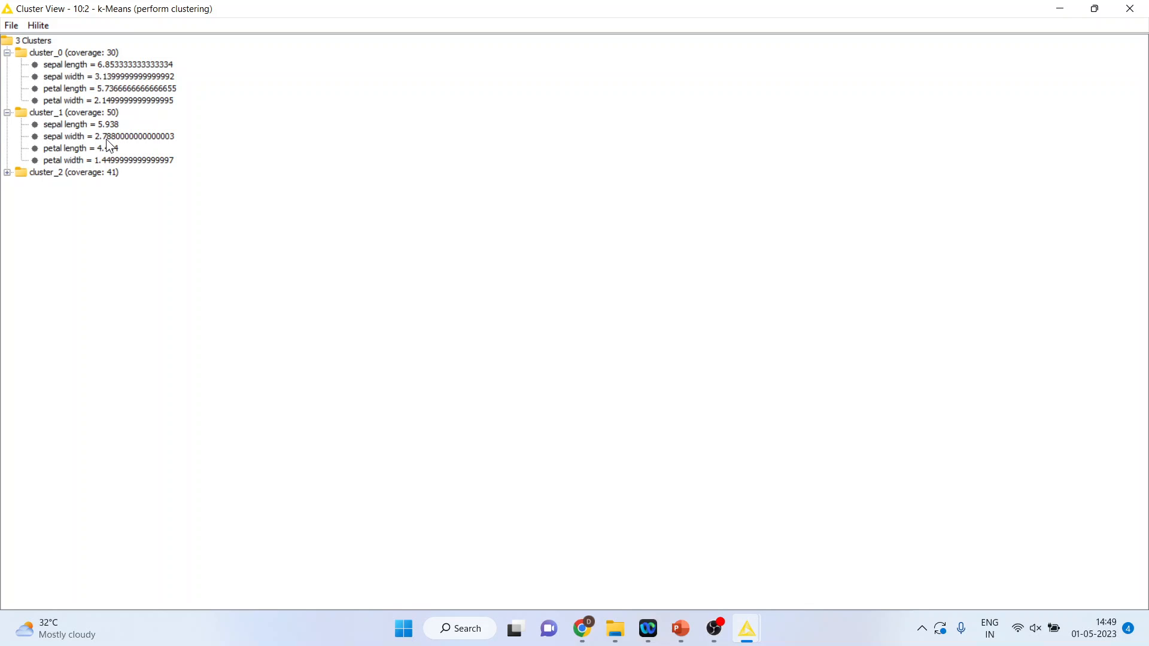
{"action": "mouse_move", "coordinate": [133, 79]}
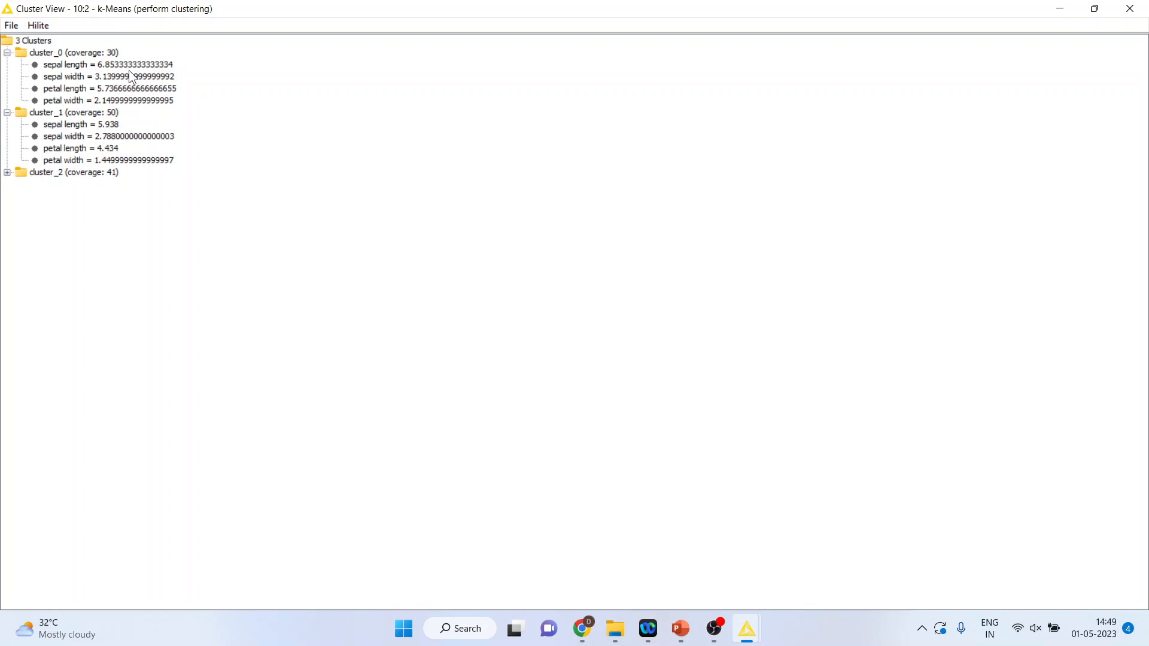
{"action": "mouse_move", "coordinate": [99, 132]}
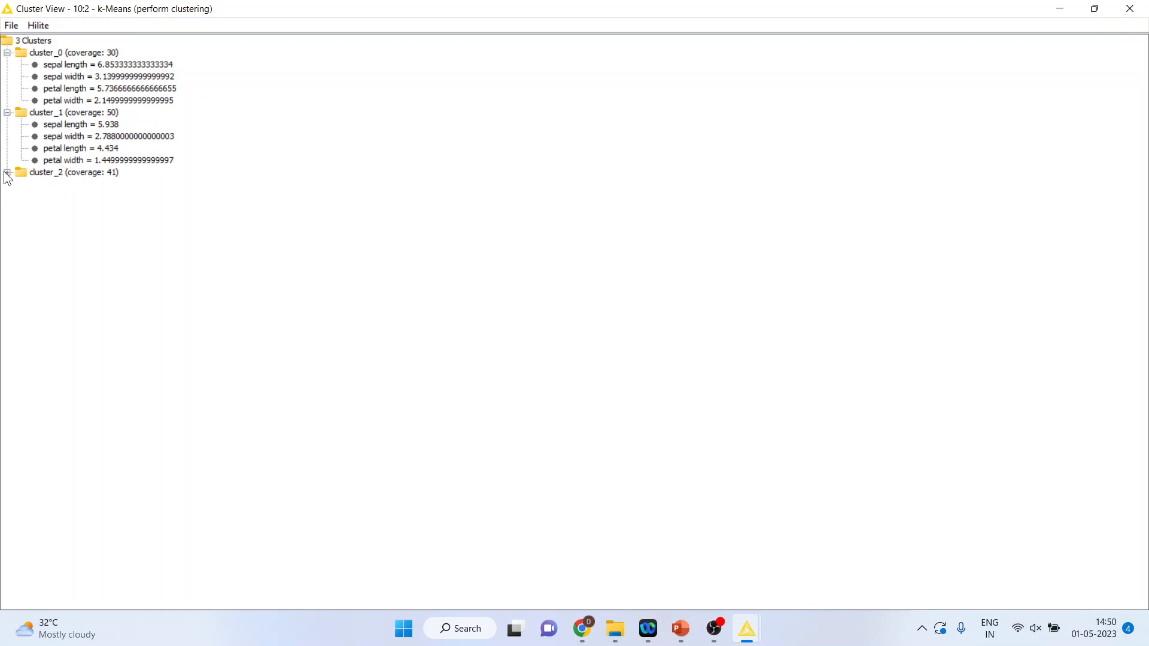
{"action": "left_click", "coordinate": [6, 177]}
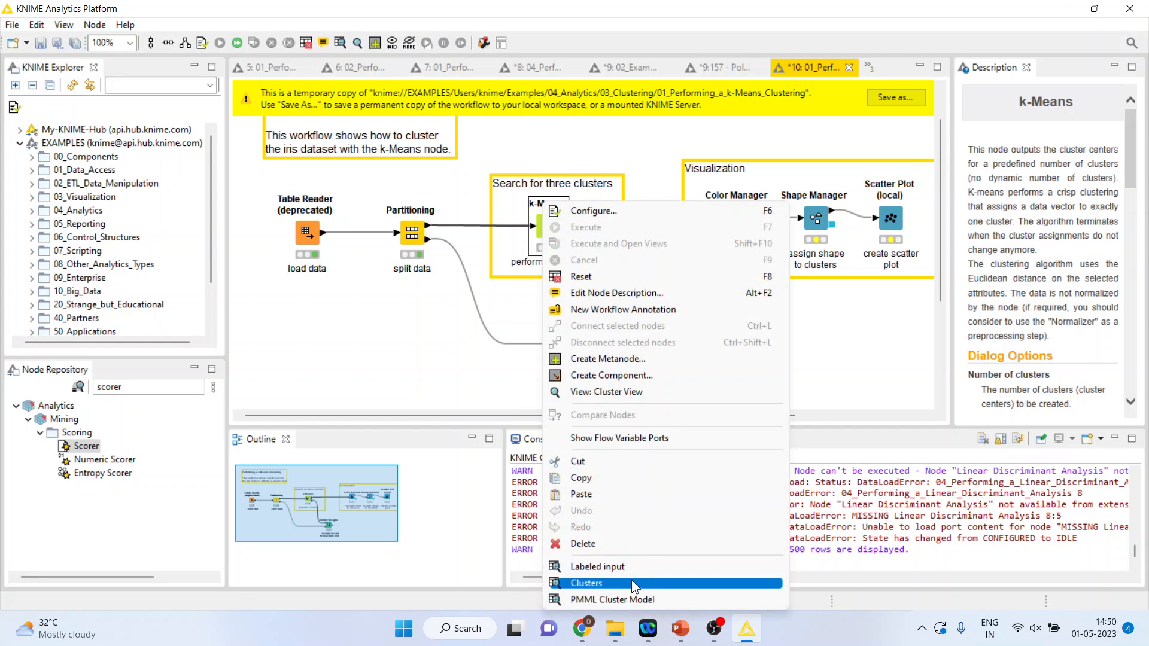
{"action": "left_click", "coordinate": [586, 583]}
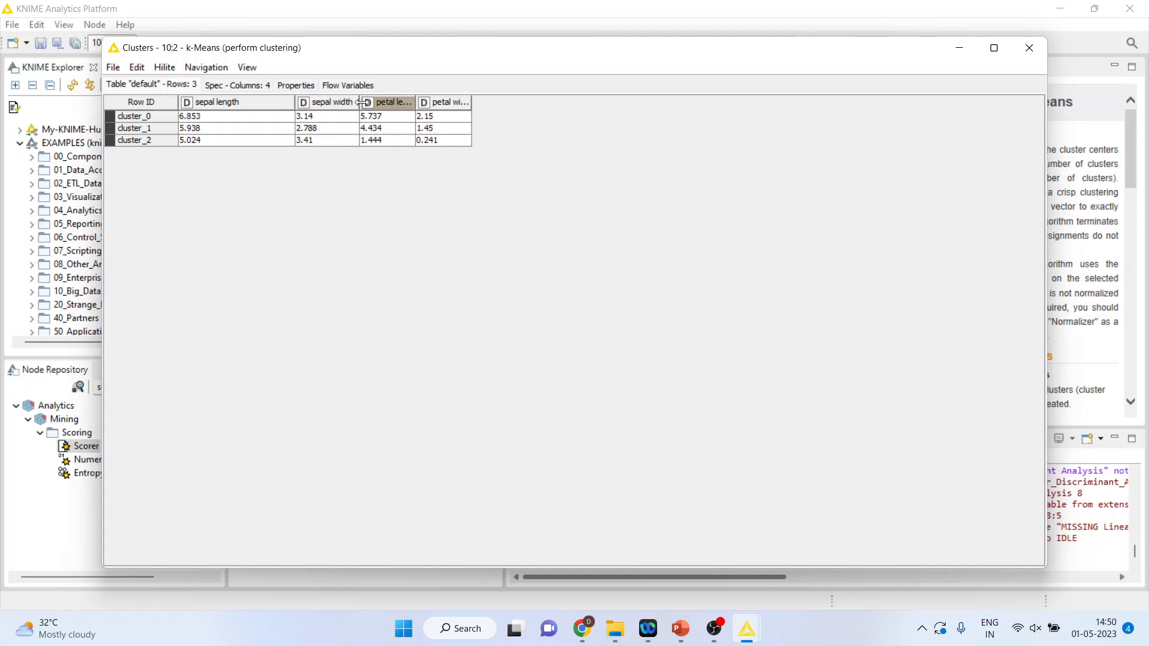
{"action": "left_click", "coordinate": [1029, 47]}
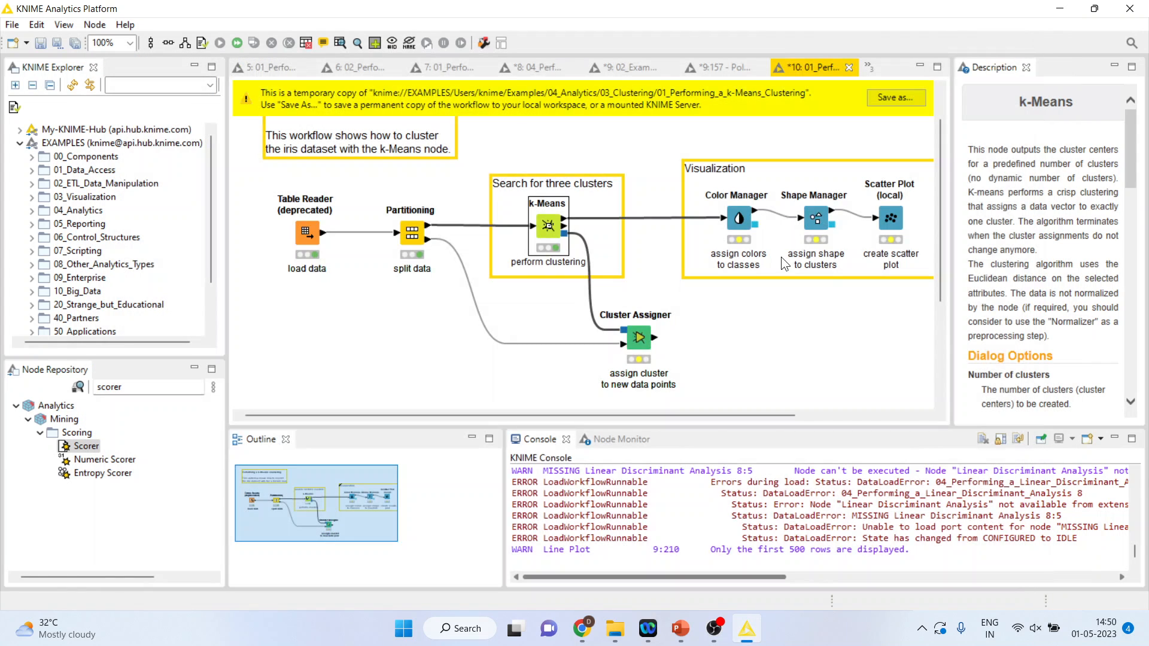
Step: Execute the Cluster Assigner node and bring up its Assigned Data table
{"action": "left_click", "coordinate": [637, 338]}
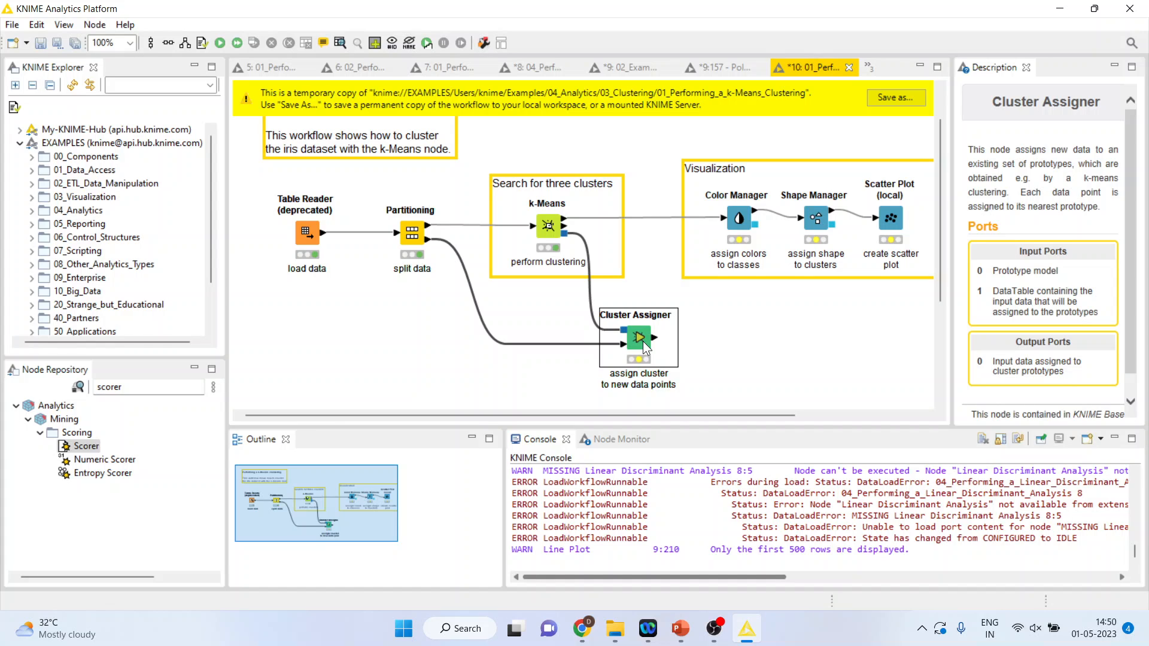
{"action": "right_click", "coordinate": [640, 338]}
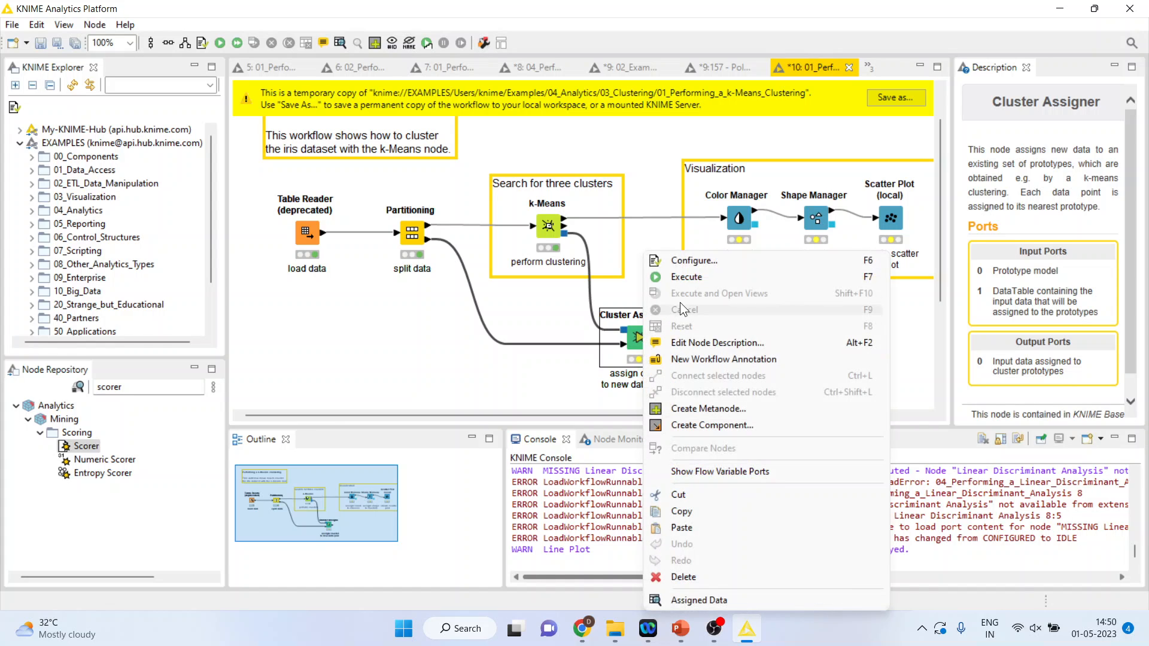
{"action": "mouse_move", "coordinate": [694, 277]}
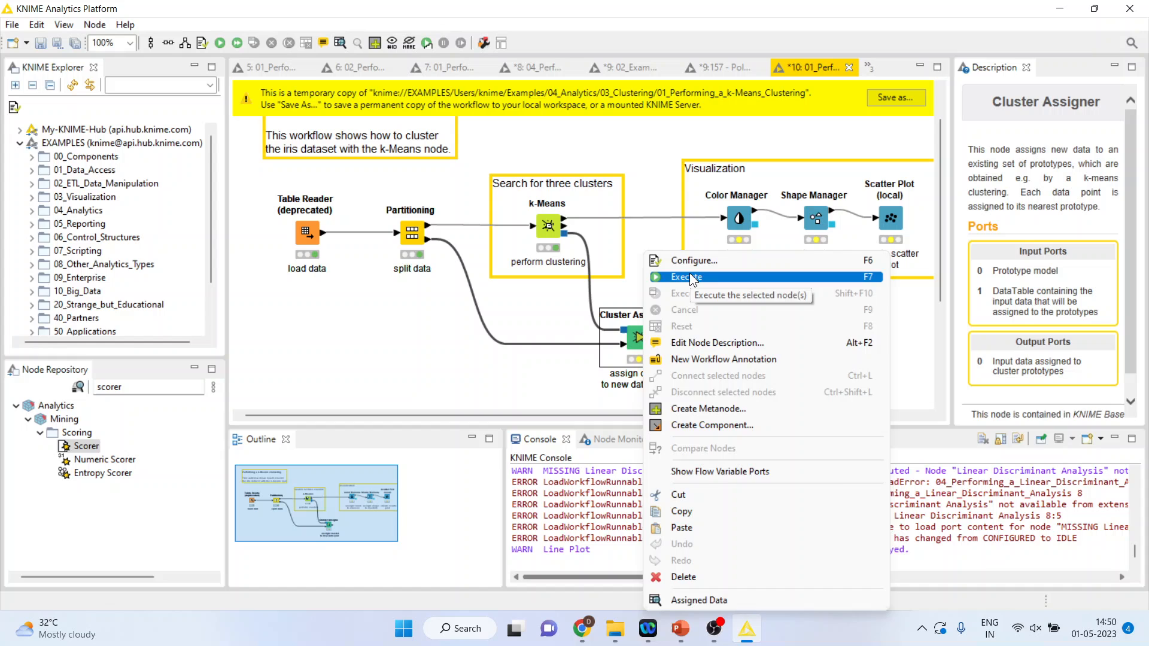
{"action": "mouse_move", "coordinate": [722, 579]}
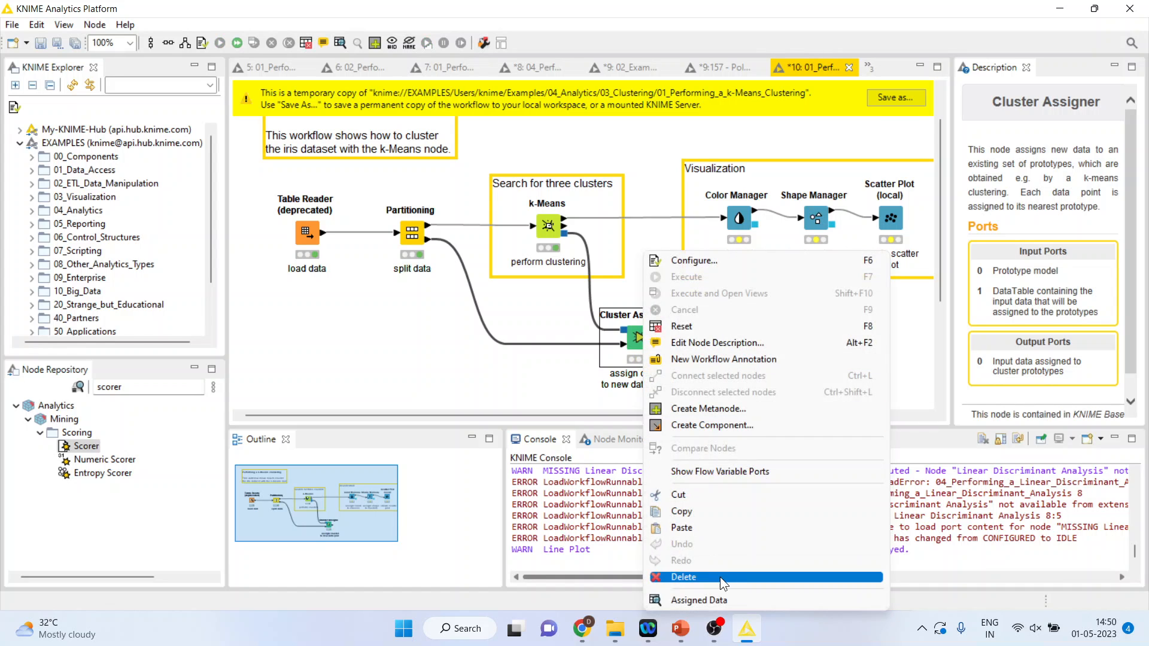
{"action": "left_click", "coordinate": [699, 601]}
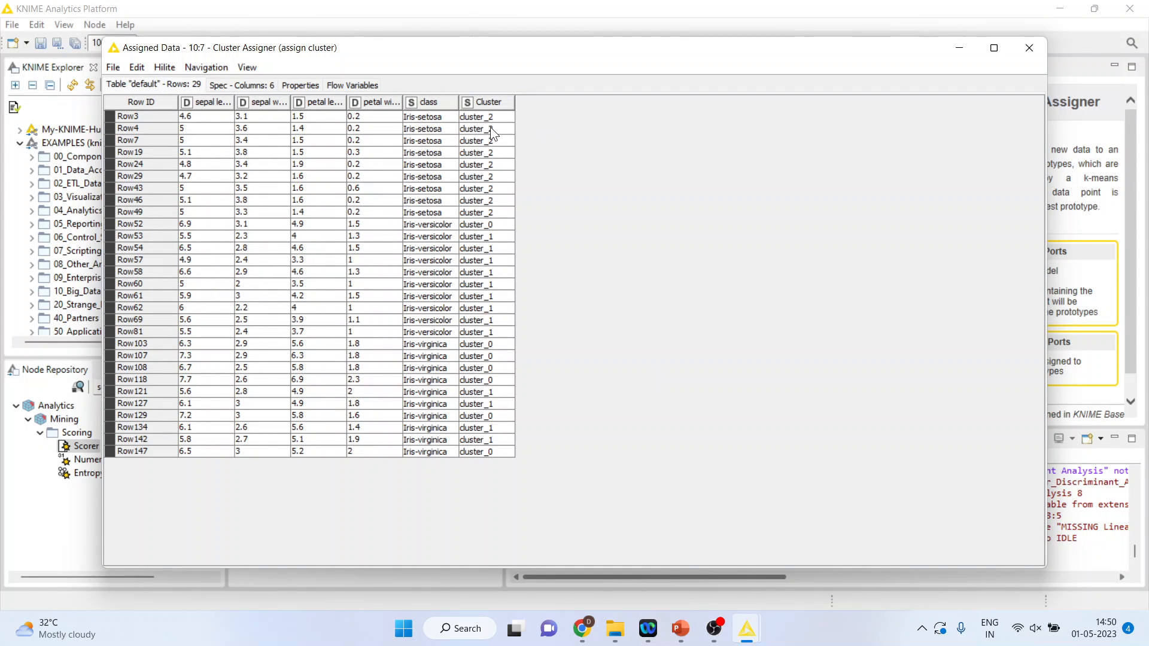
Step: Inspect the first row and the Iris-setosa rows in cluster_2, then close the 29-row table
{"action": "left_click", "coordinate": [127, 116]}
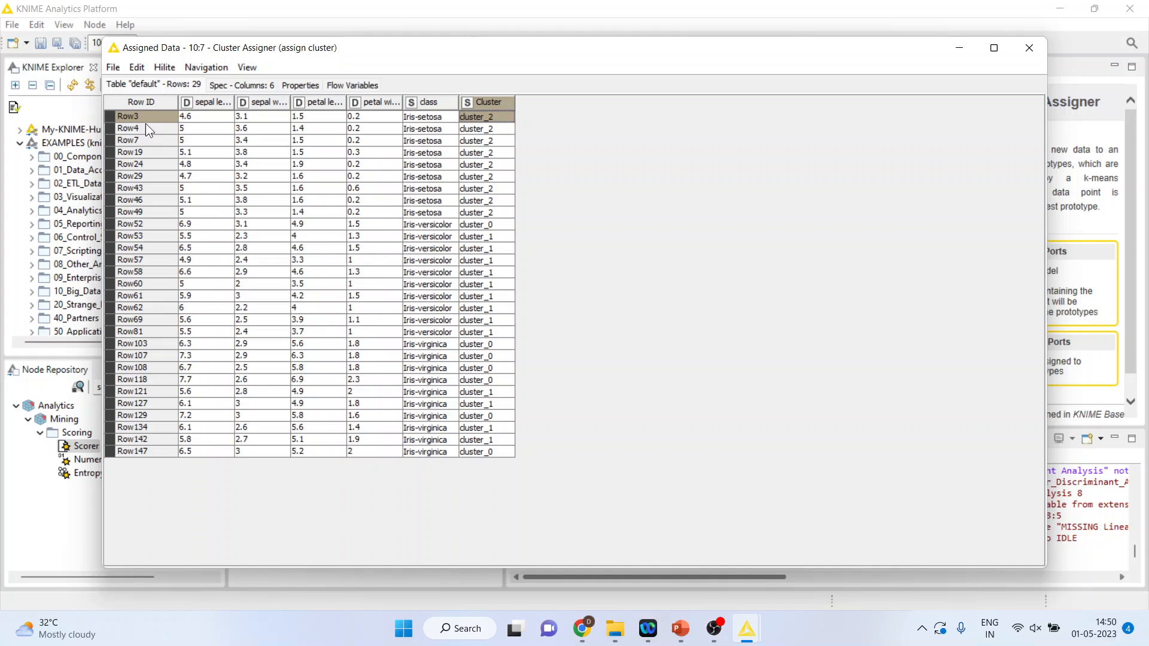
{"action": "mouse_move", "coordinate": [165, 123]}
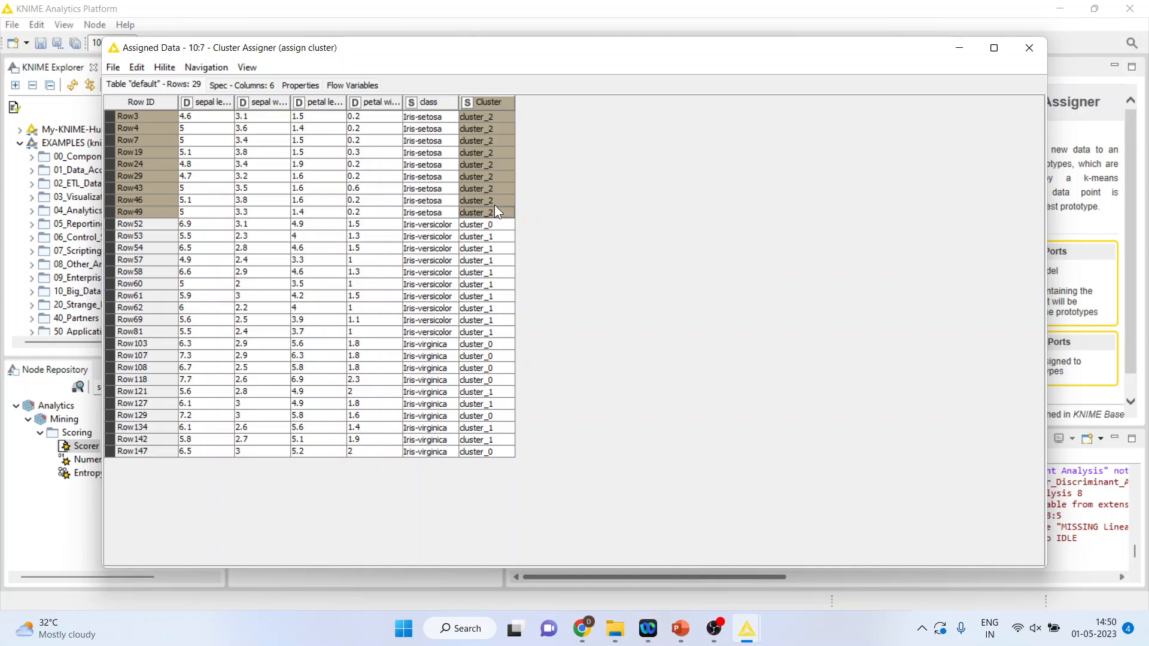
{"action": "left_click", "coordinate": [486, 225]}
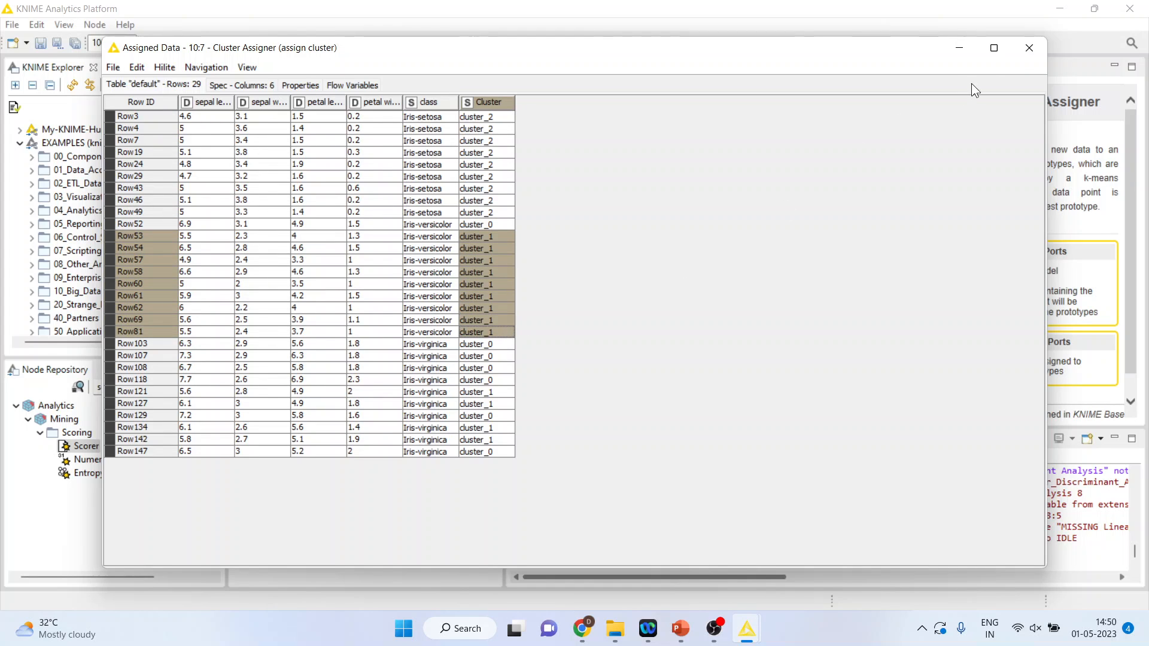
{"action": "left_click", "coordinate": [1030, 48]}
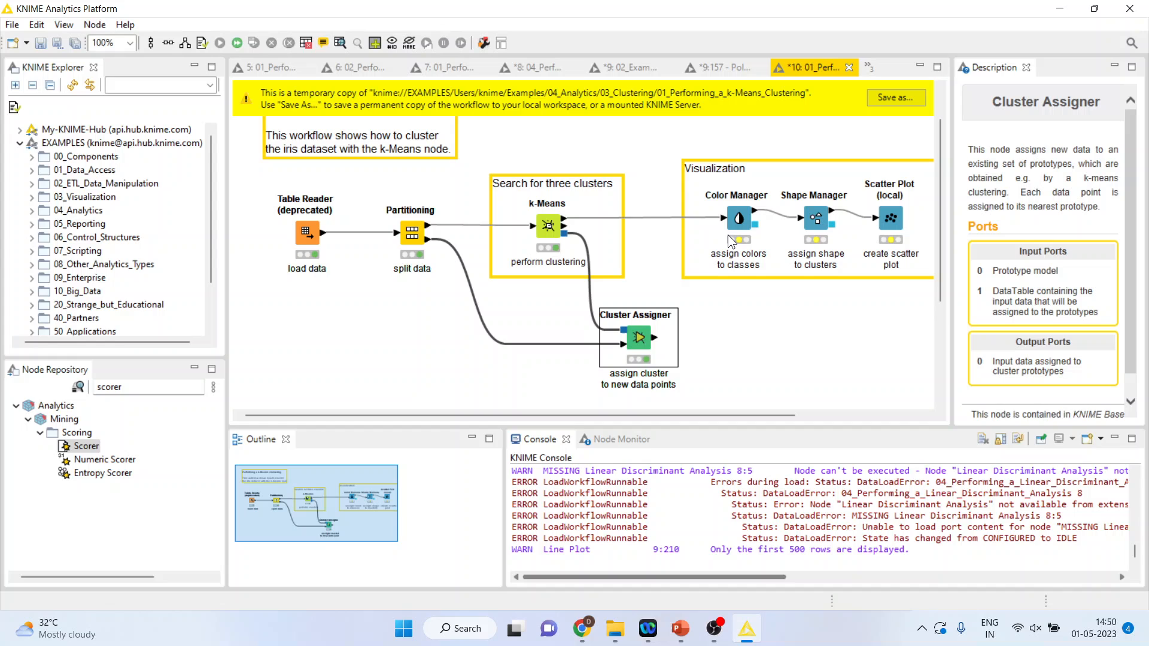
{"action": "mouse_move", "coordinate": [740, 220]}
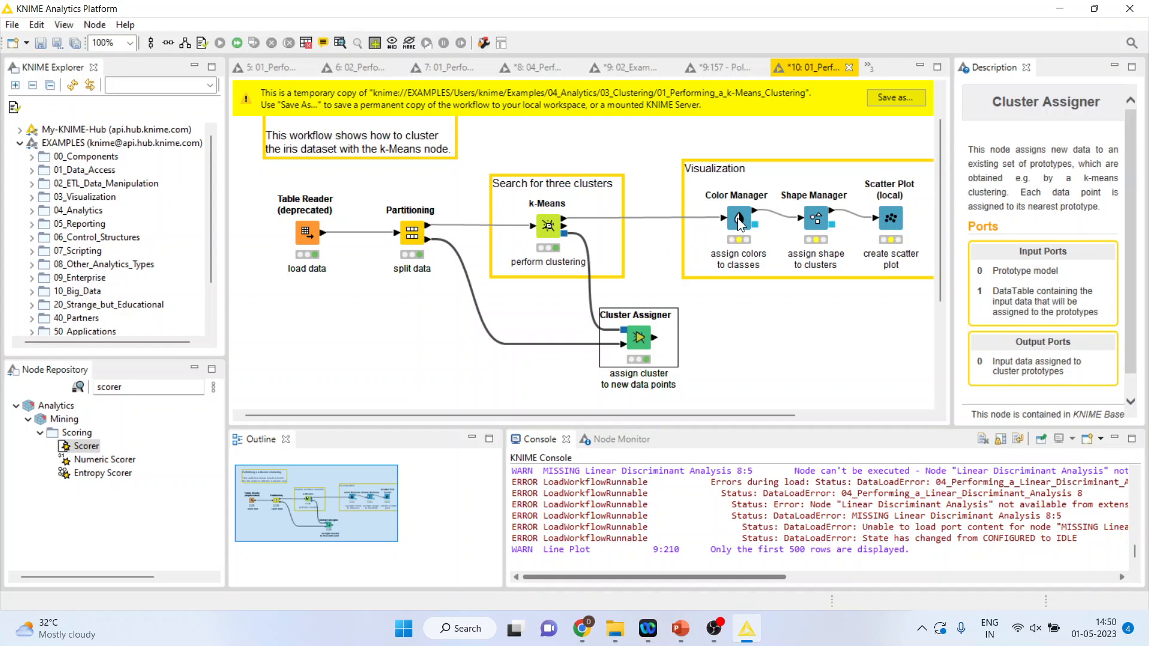
Step: Execute the Color Manager node with red, green and dark class colours and dismiss its Color Settings dialog
{"action": "right_click", "coordinate": [737, 220]}
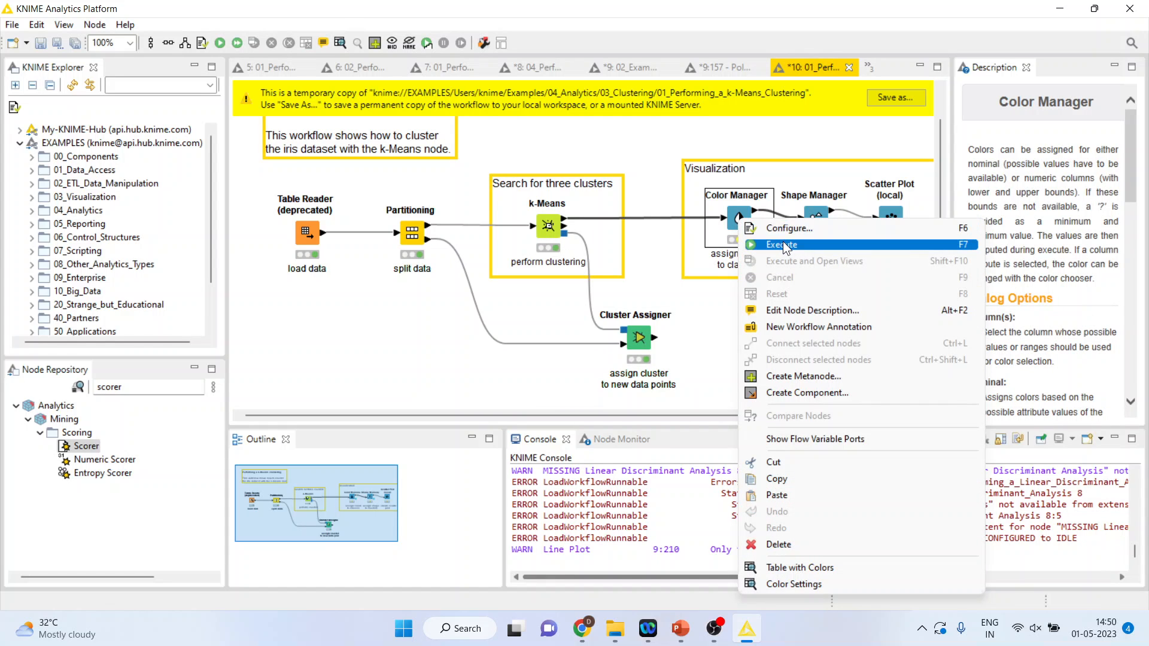
{"action": "left_click", "coordinate": [790, 227]}
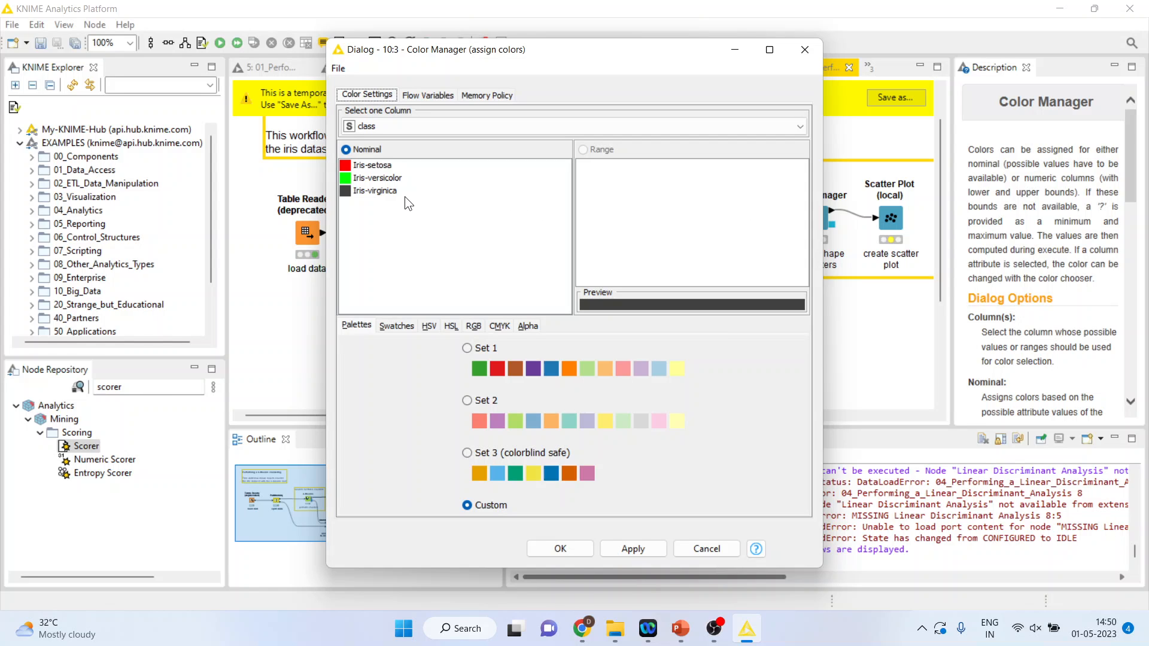
{"action": "mouse_move", "coordinate": [414, 199]}
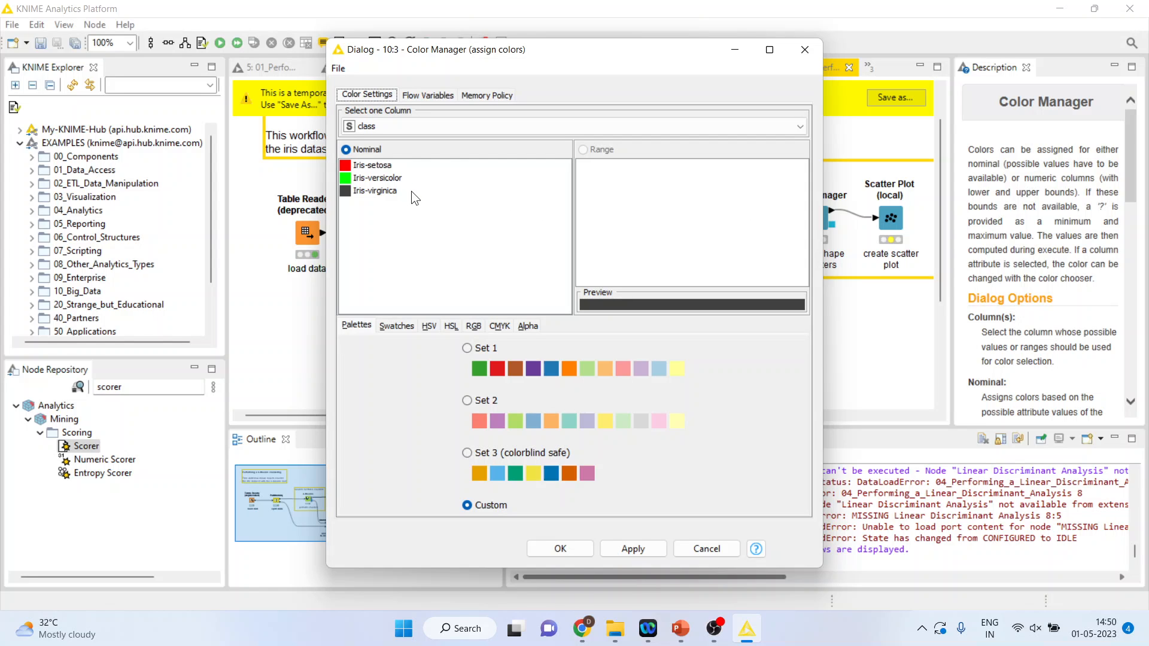
{"action": "left_click", "coordinate": [706, 548]}
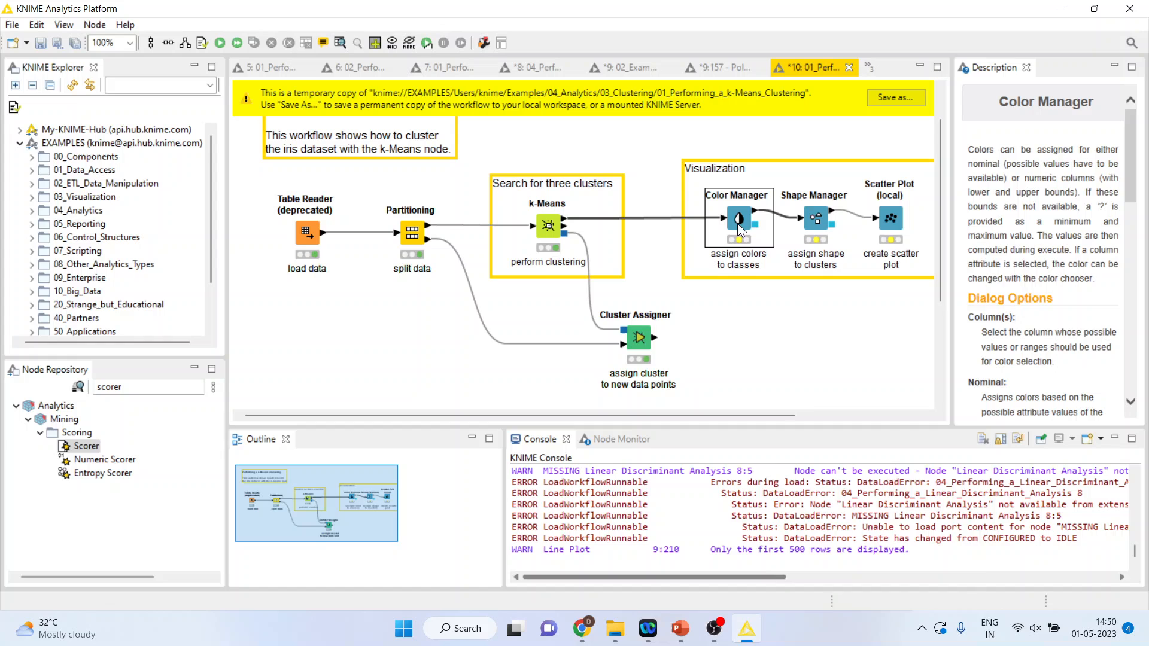
Step: Review the Color Manager's 121-row Table with Colors output
{"action": "right_click", "coordinate": [739, 217]}
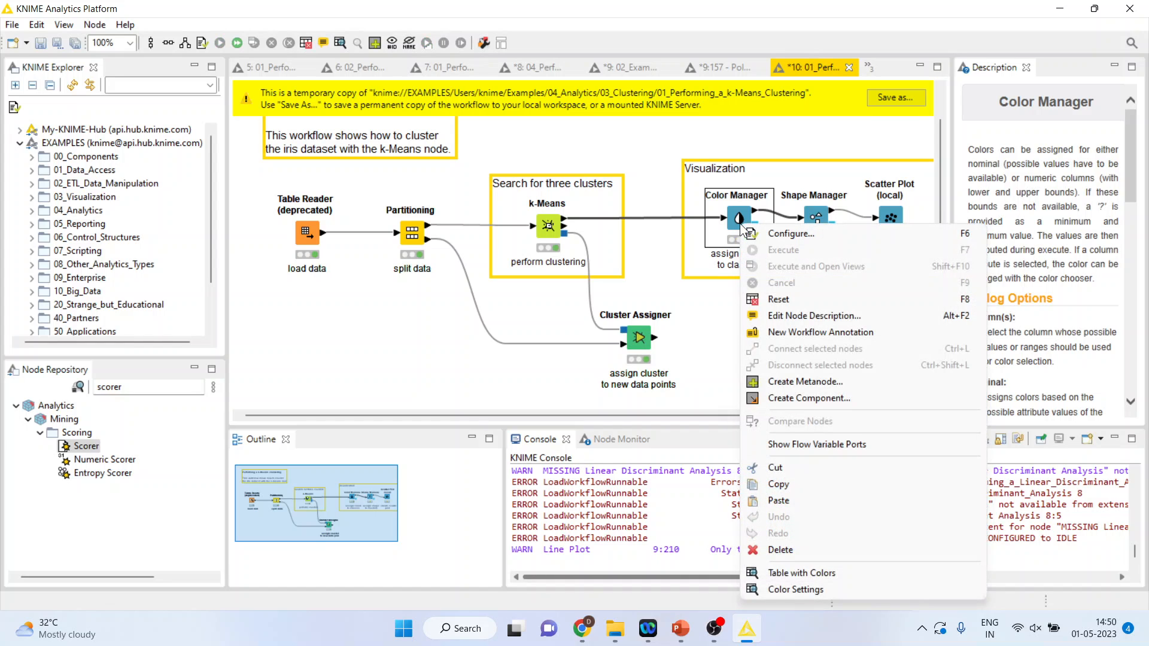
{"action": "left_click", "coordinate": [802, 572]}
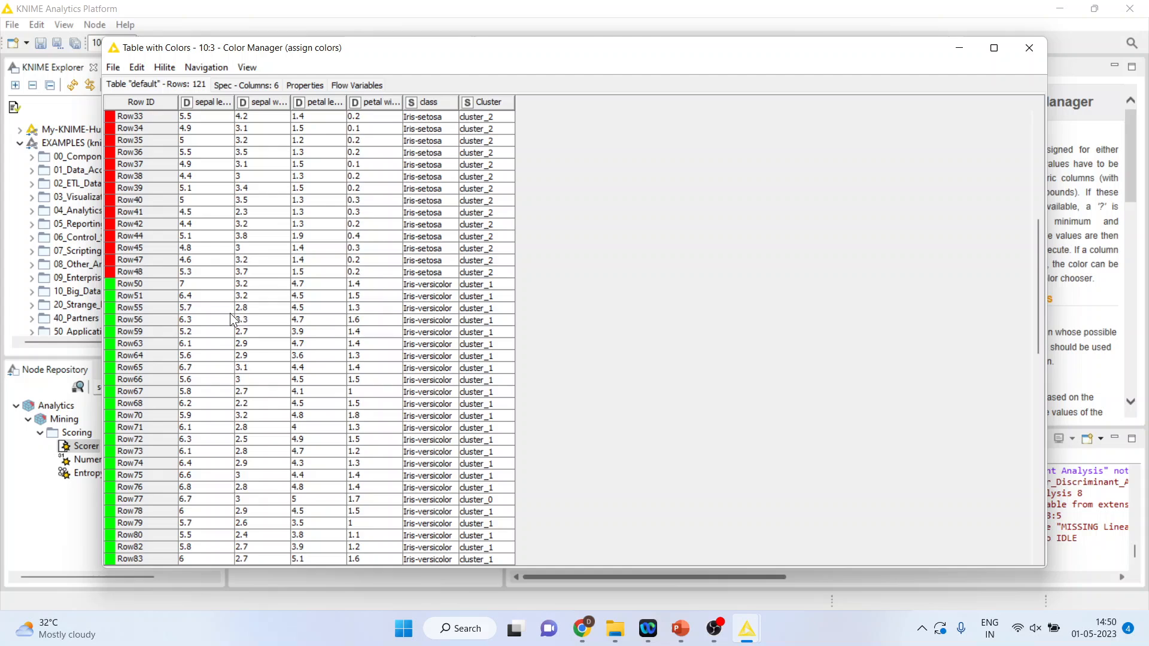
{"action": "scroll", "scroll_direction": "down", "scroll_amount": 3}
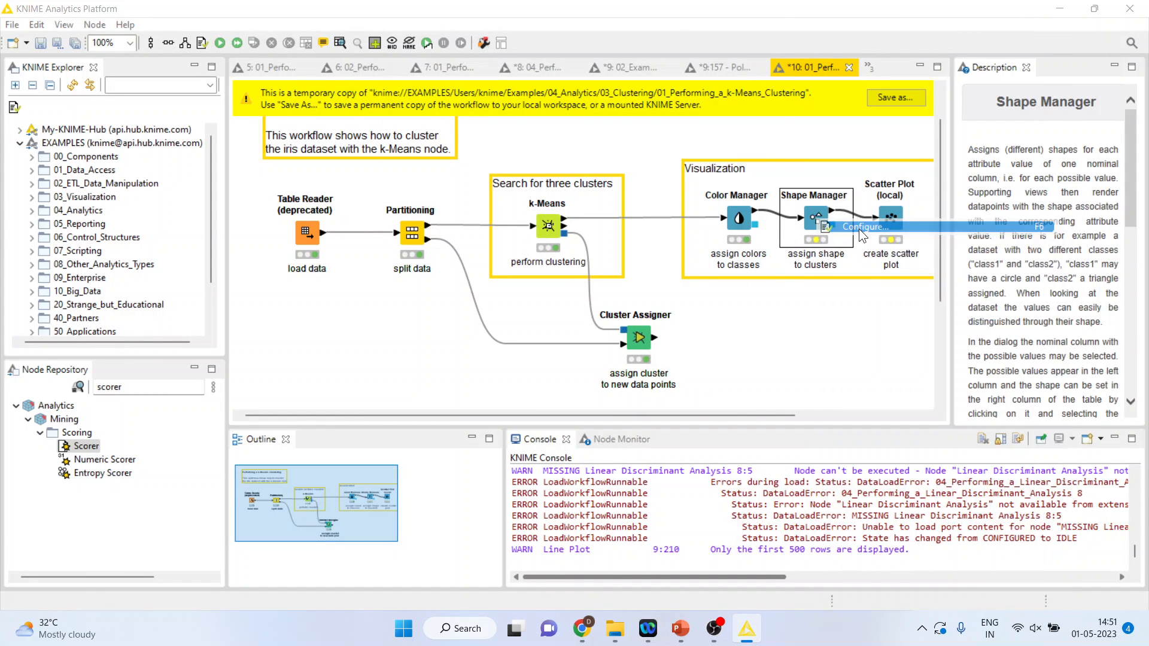
Step: Check the Shape Manager's cluster_0–2 to rectangle, X and triangle mapping, then review and close its 121-row shaped table
{"action": "left_click", "coordinate": [864, 226]}
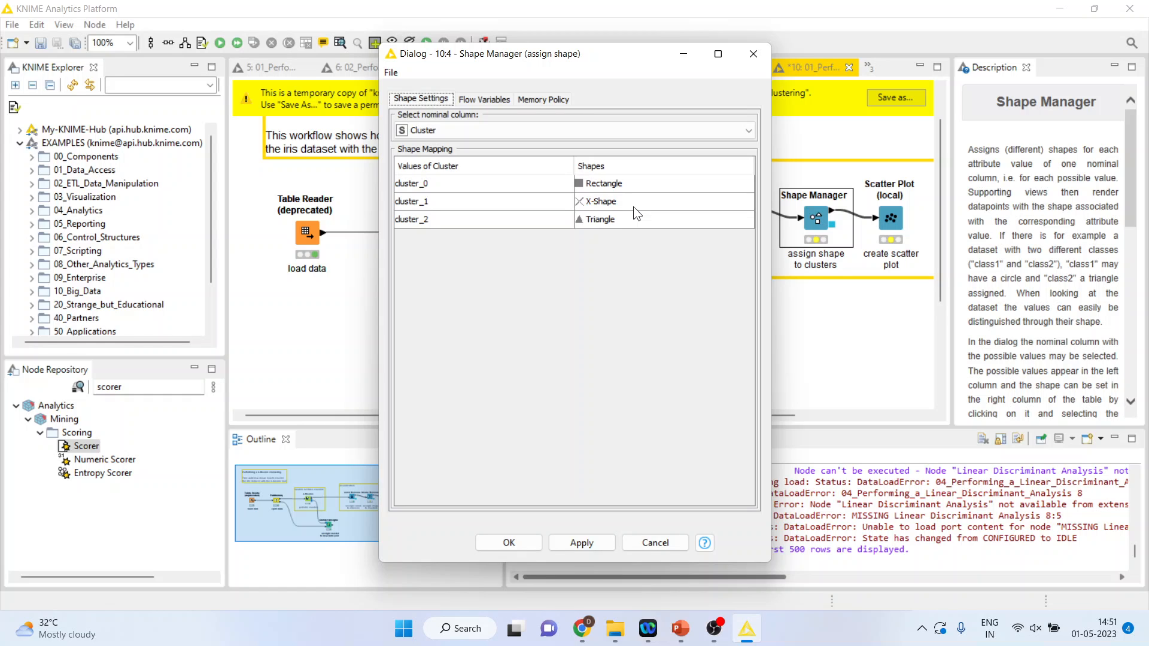
{"action": "mouse_move", "coordinate": [608, 300]}
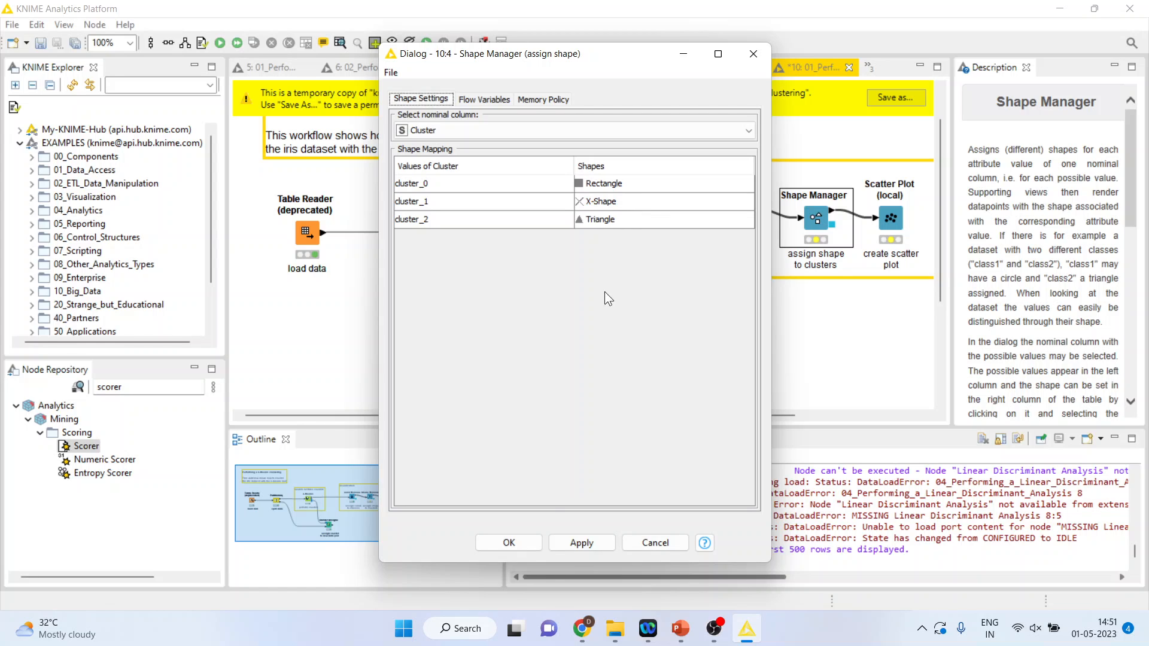
{"action": "right_click", "coordinate": [816, 218]}
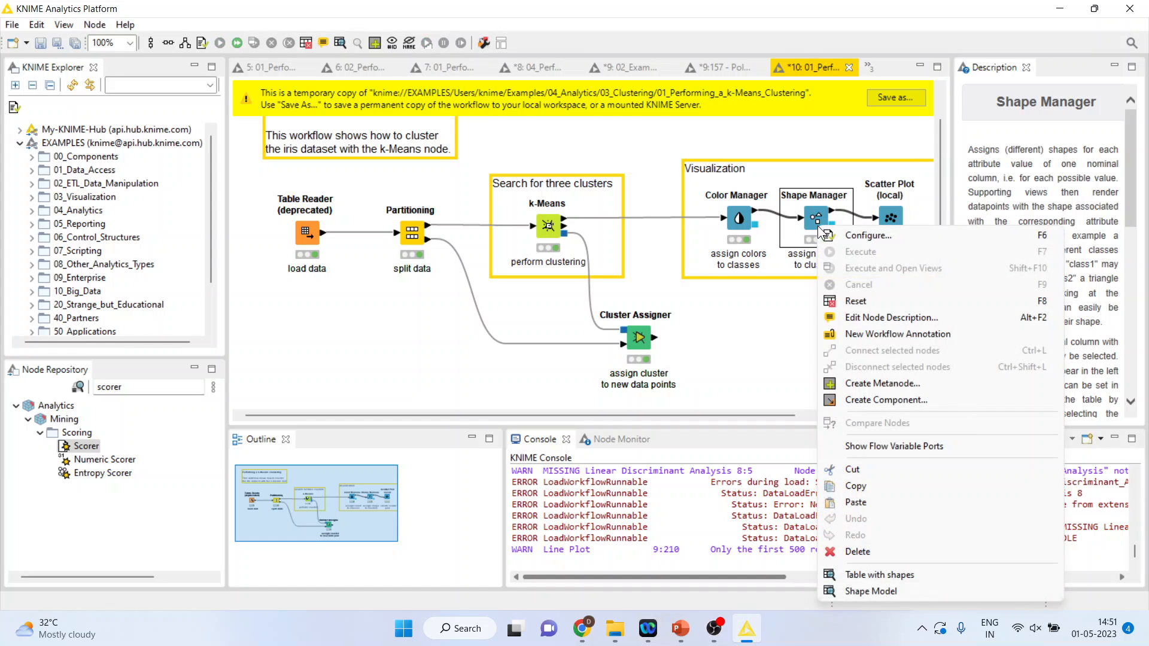
{"action": "left_click", "coordinate": [880, 574]}
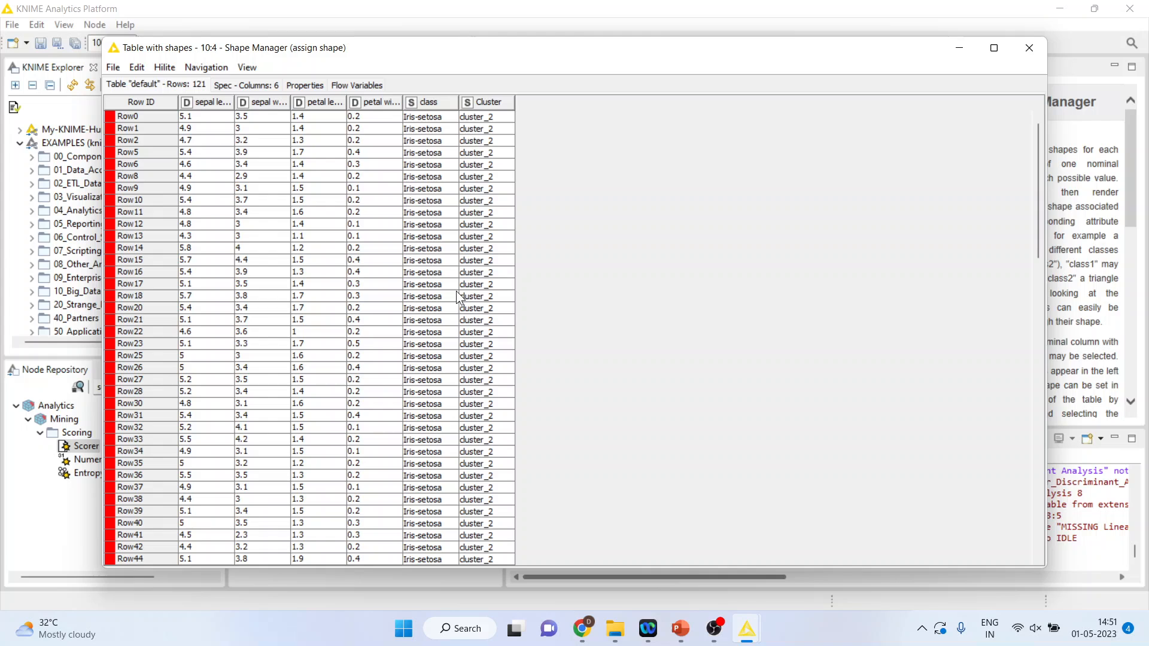
{"action": "left_click", "coordinate": [1027, 48]}
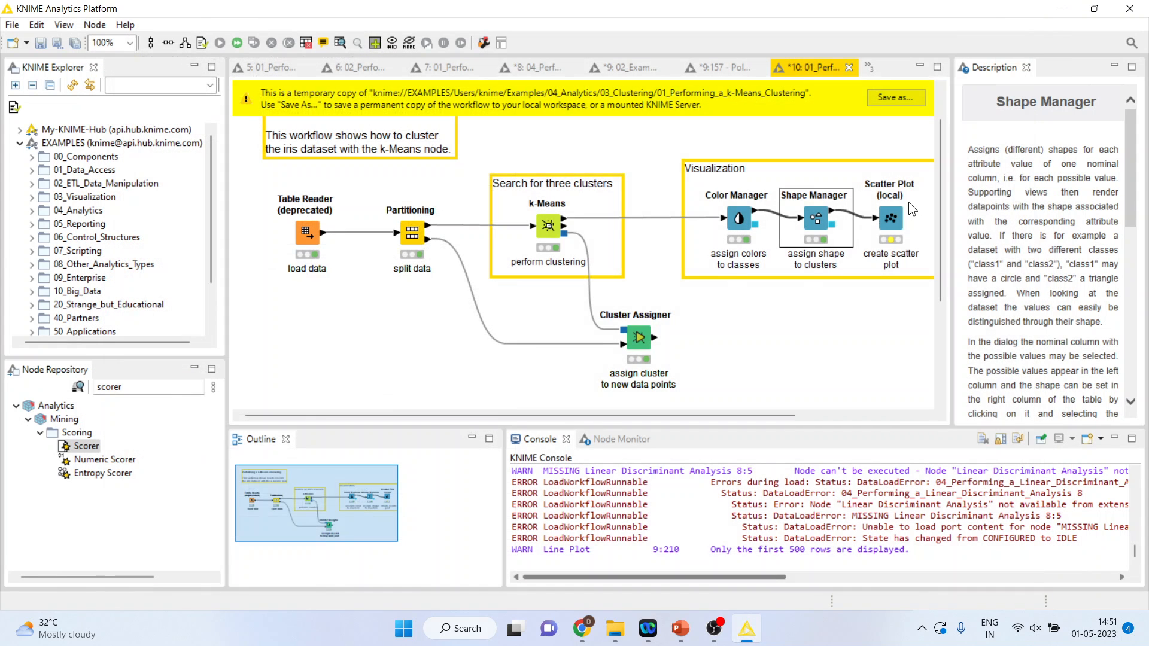
Step: Execute the Scatter Plot node and show its maximized view of iris points coloured by class and shaped by cluster
{"action": "right_click", "coordinate": [890, 218]}
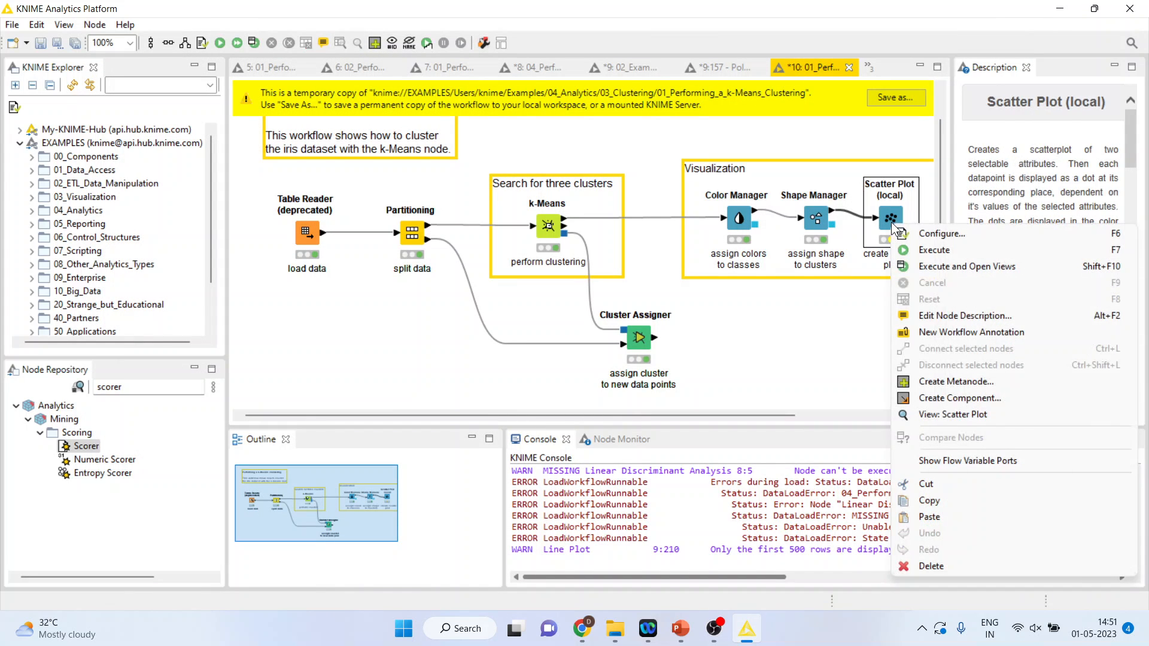
{"action": "left_click", "coordinate": [942, 233]}
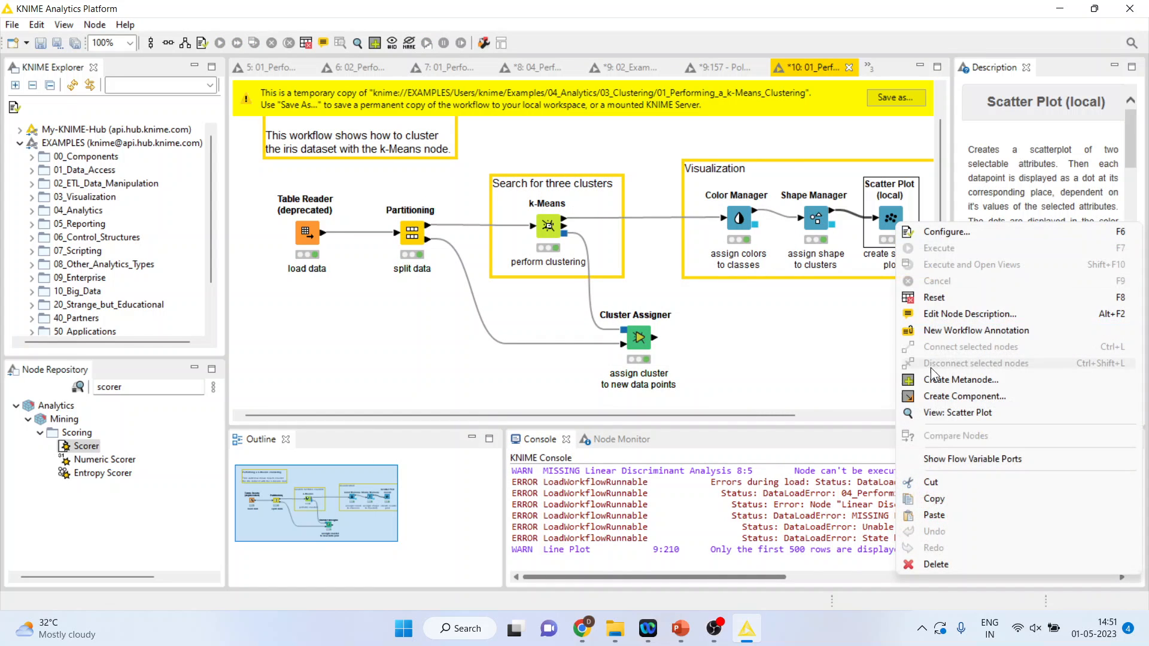
{"action": "left_click", "coordinate": [957, 411]}
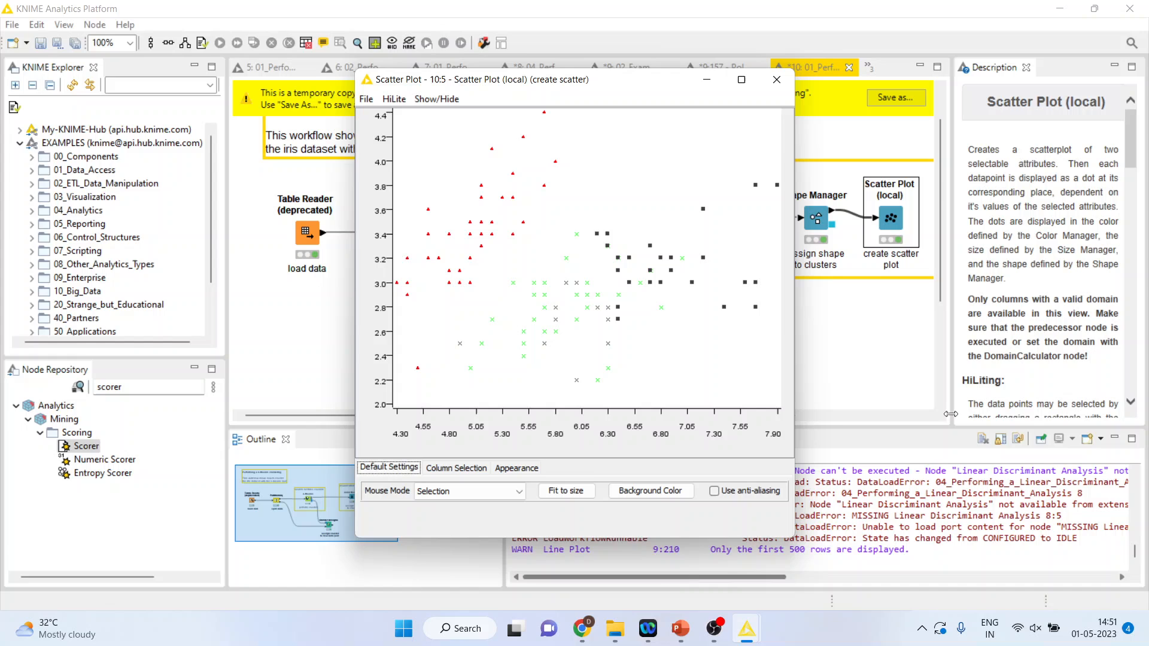
{"action": "left_click", "coordinate": [741, 79]}
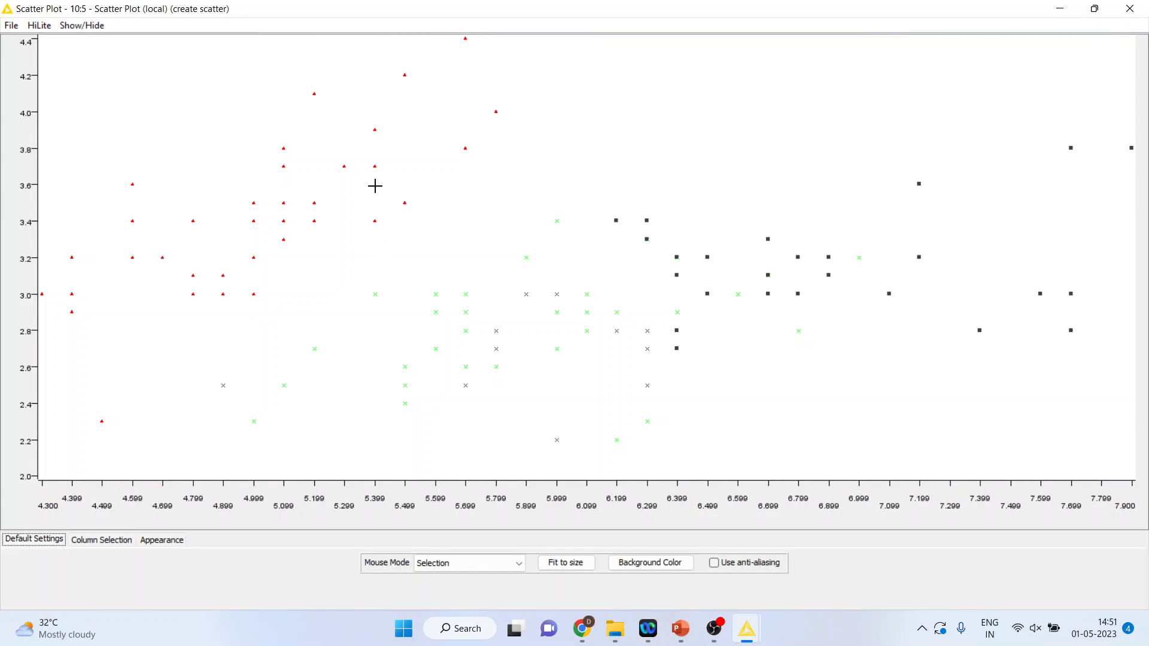
{"action": "mouse_move", "coordinate": [243, 245]}
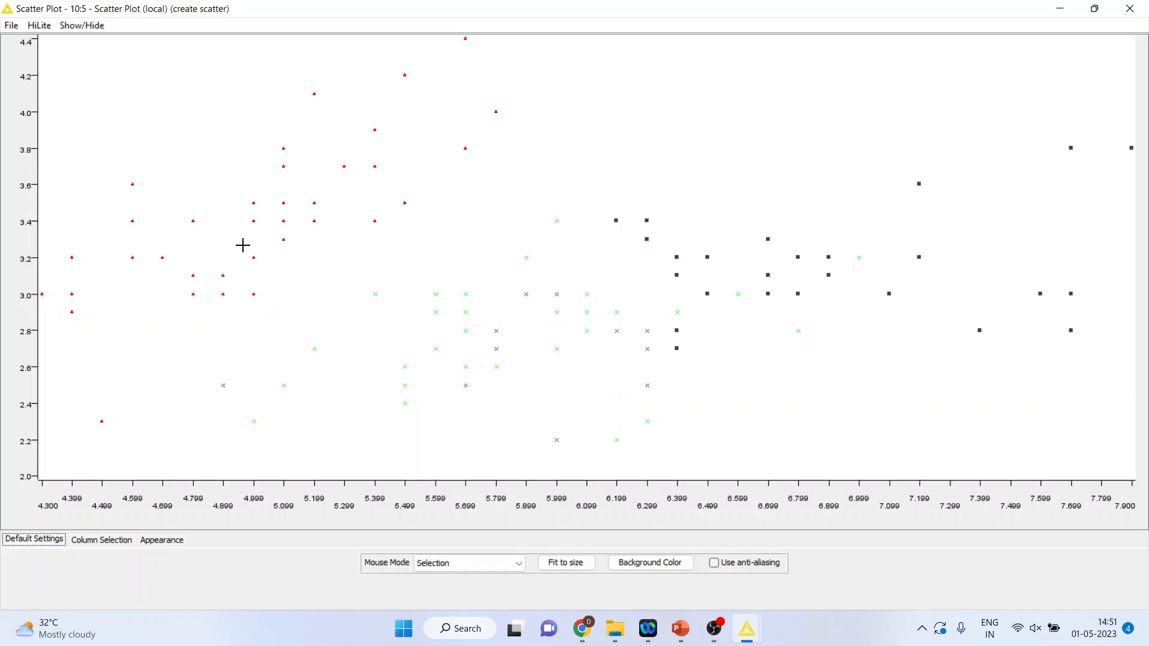
{"action": "mouse_move", "coordinate": [862, 366]}
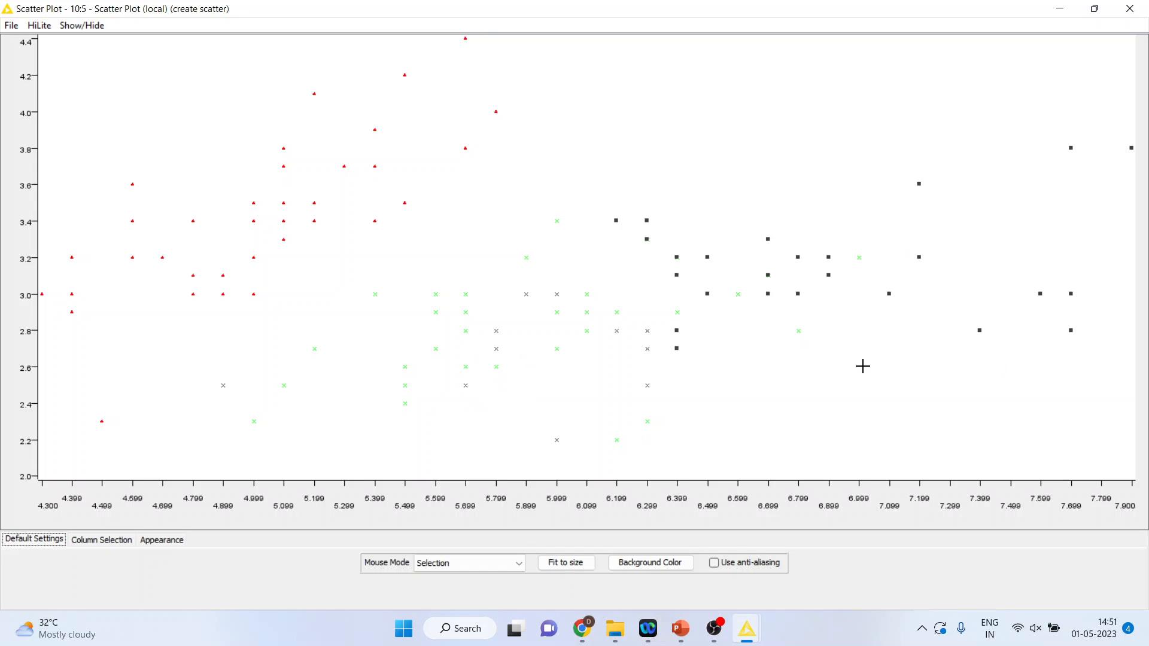
{"action": "mouse_move", "coordinate": [681, 627]}
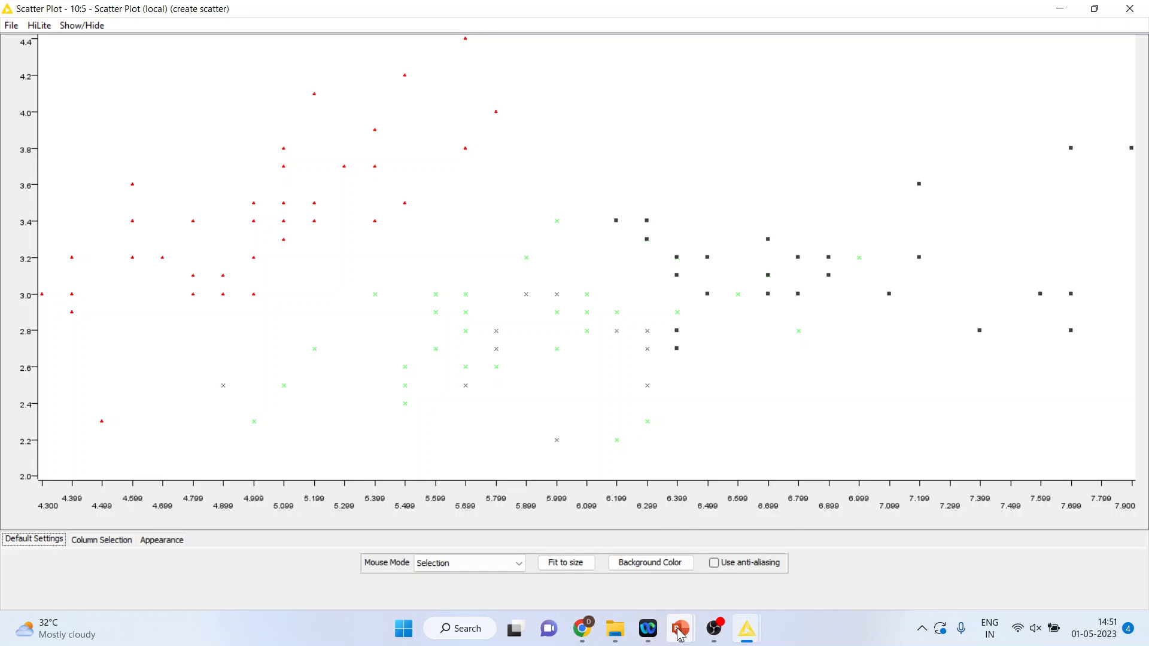
{"action": "mouse_move", "coordinate": [678, 629]}
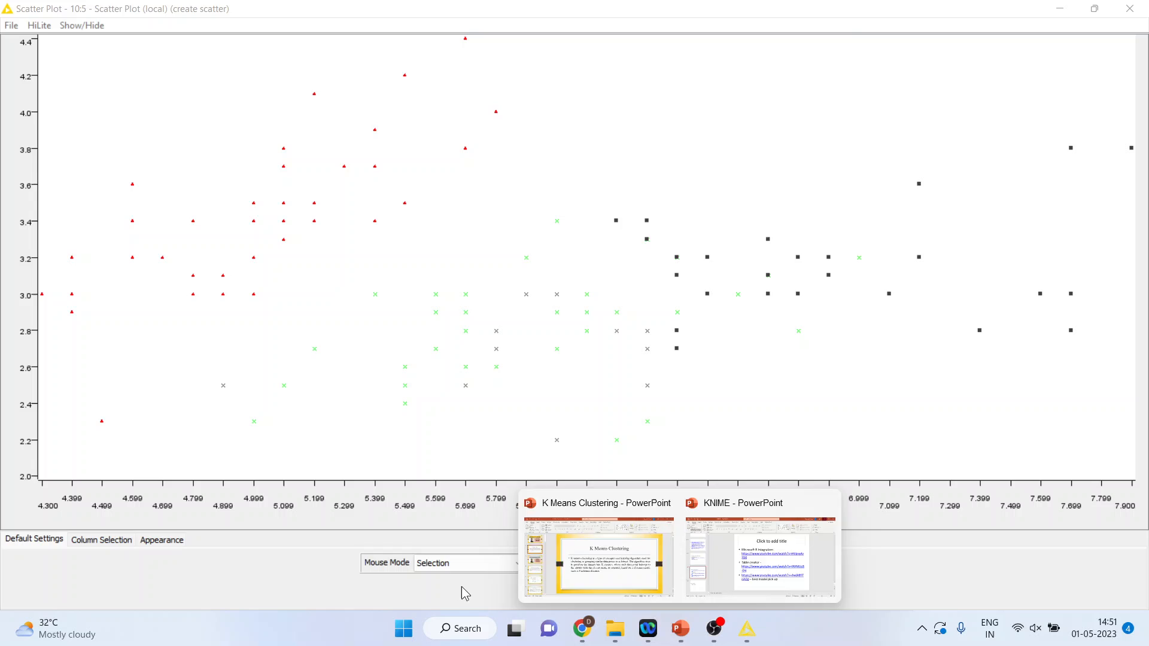